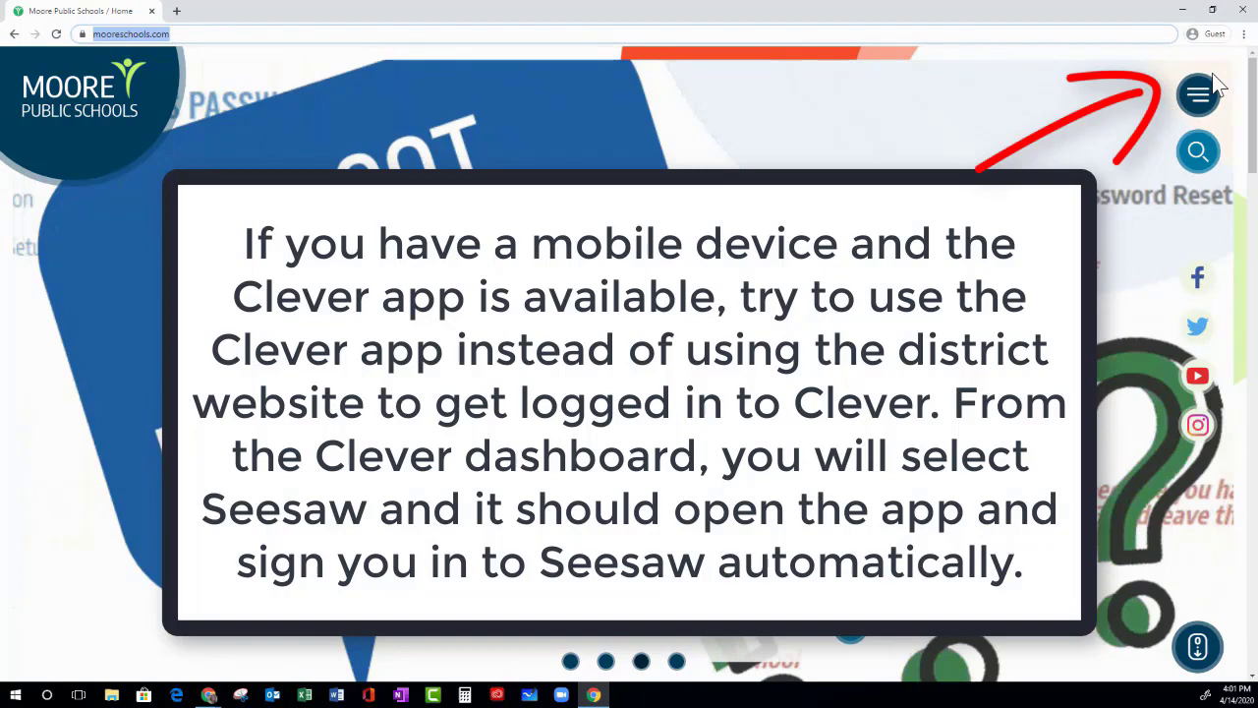
- Open the Moore Public Schools site's main navigation menu
left_click(1199, 95)
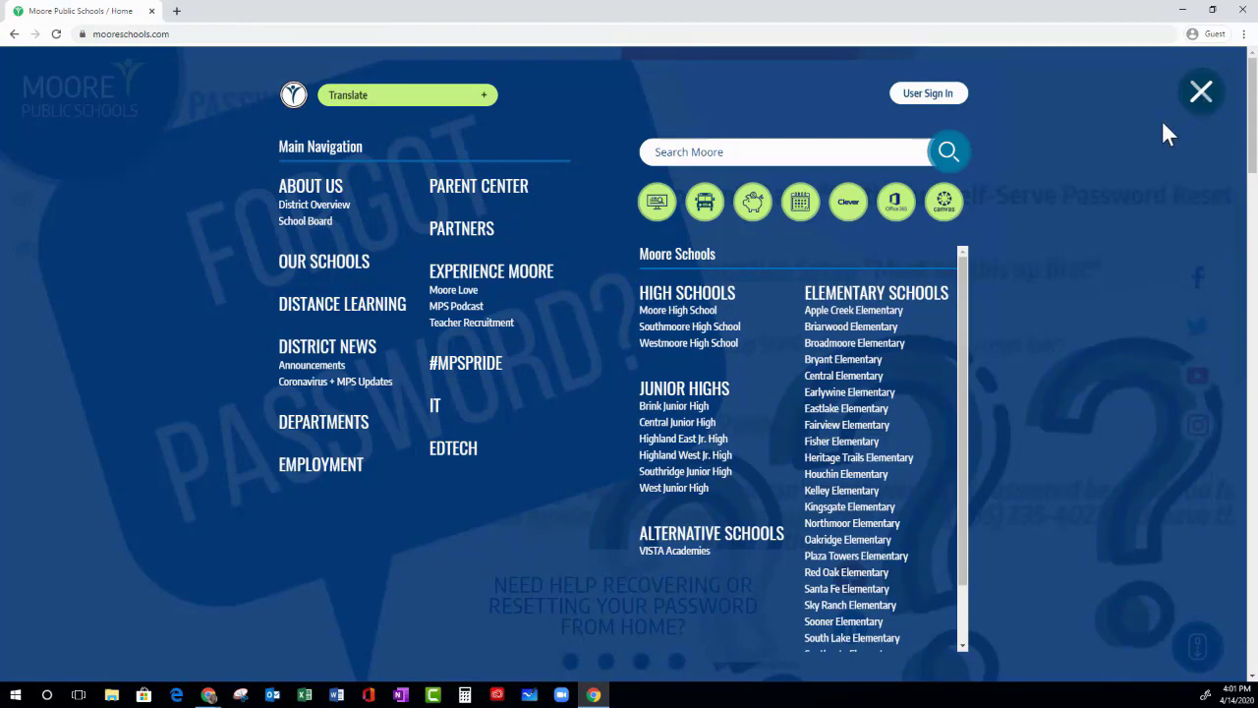
mouse_move(1163, 155)
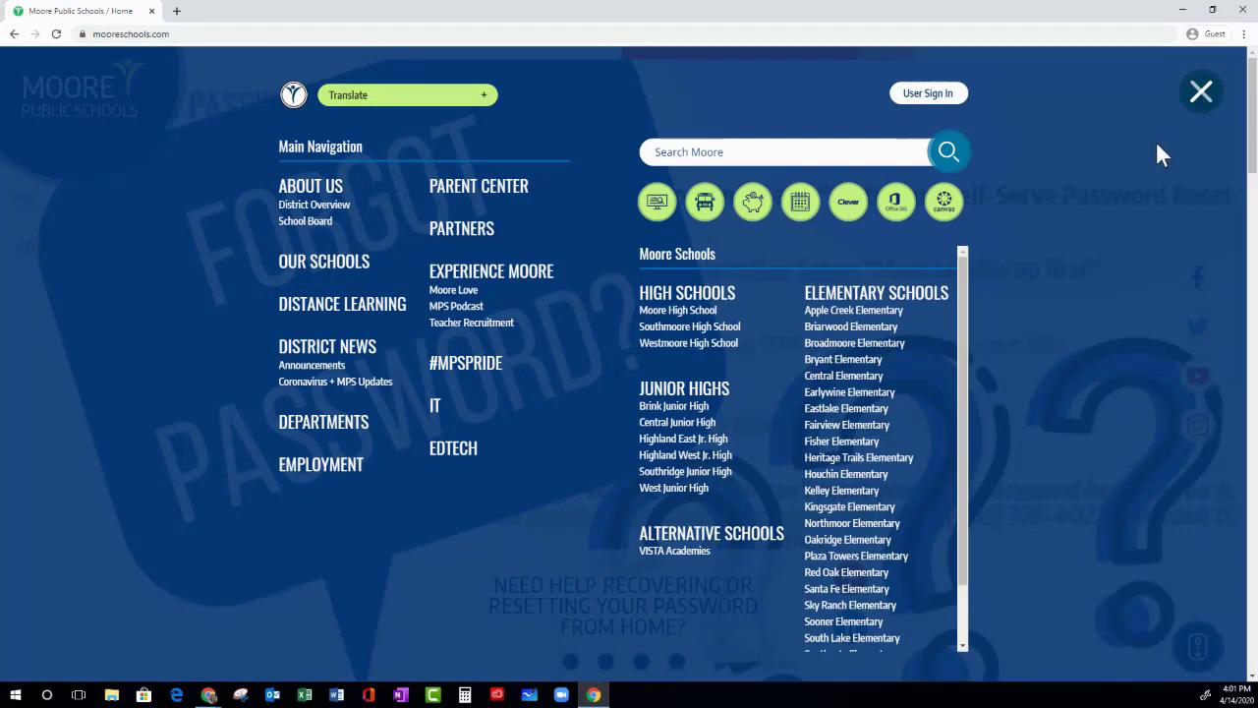
mouse_move(1155, 172)
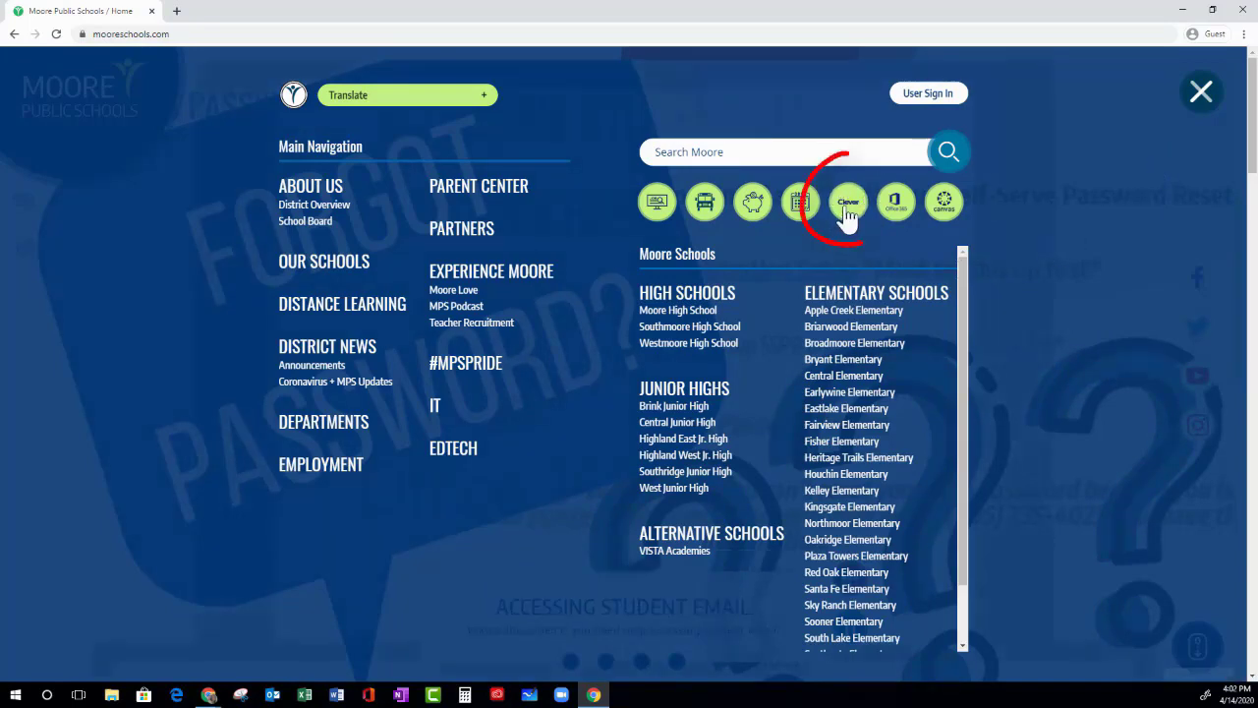
- Log in to Clever through the district quick link using the Office 365 school account
left_click(849, 201)
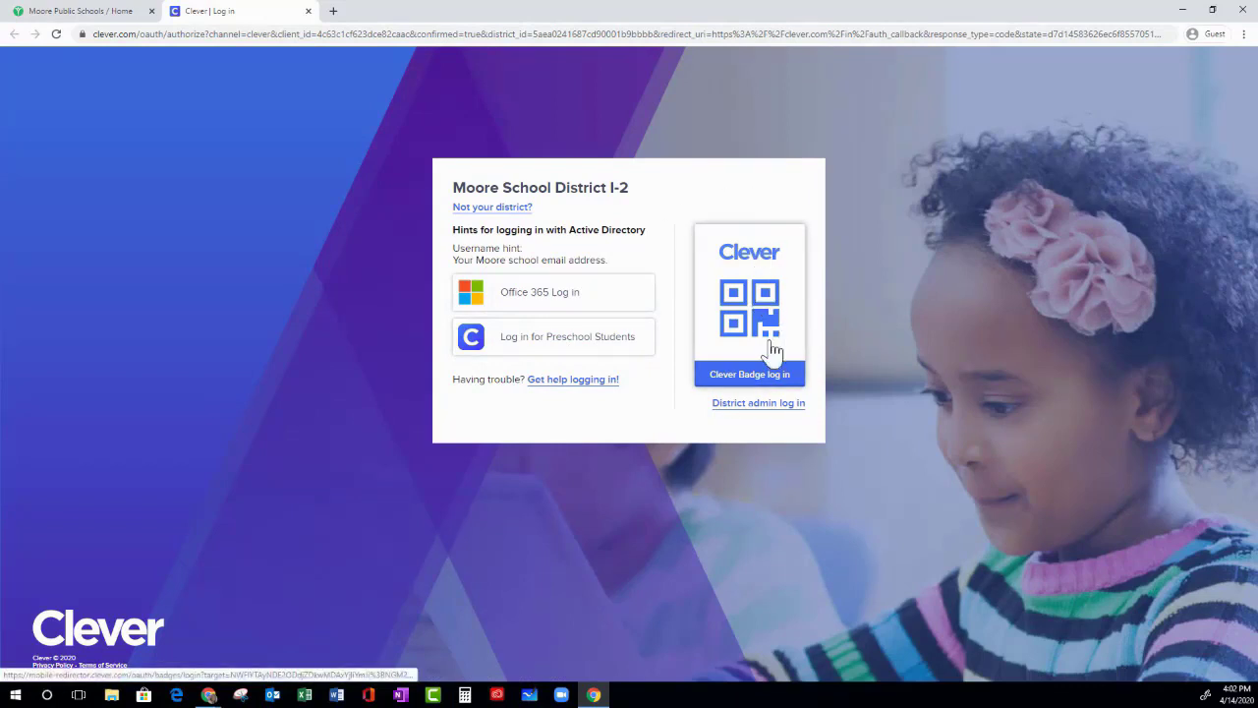
mouse_move(757, 279)
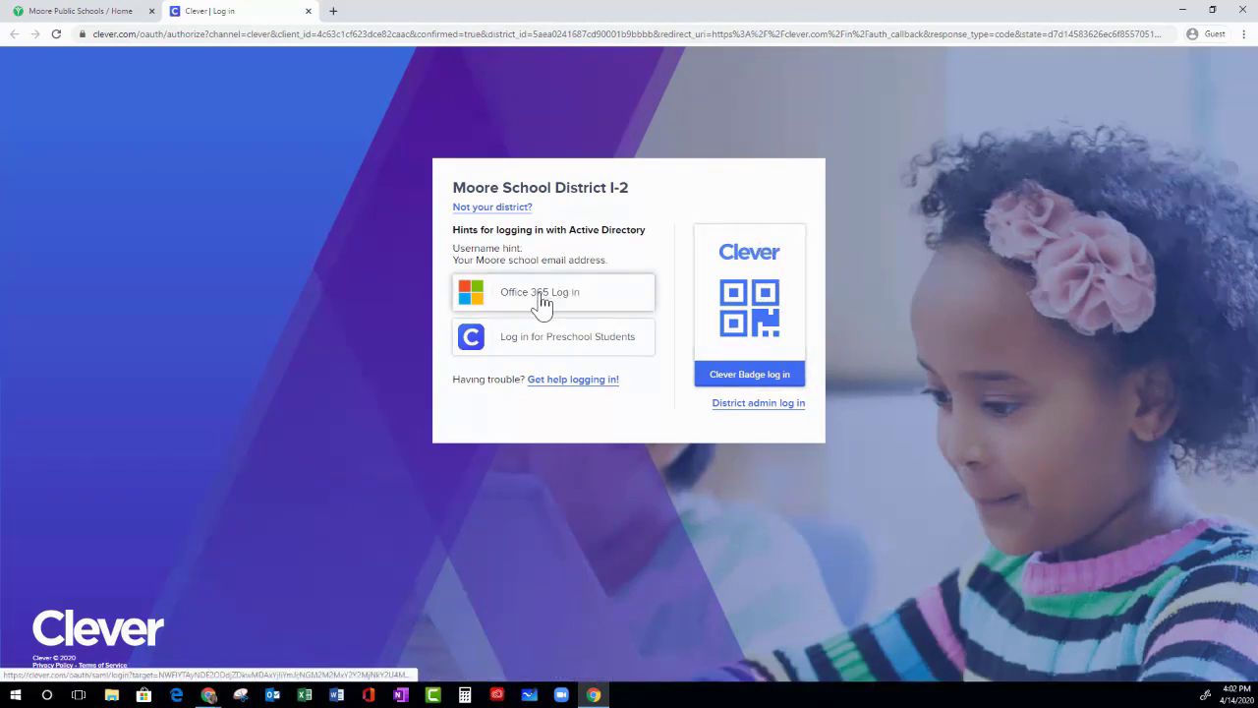
left_click(538, 290)
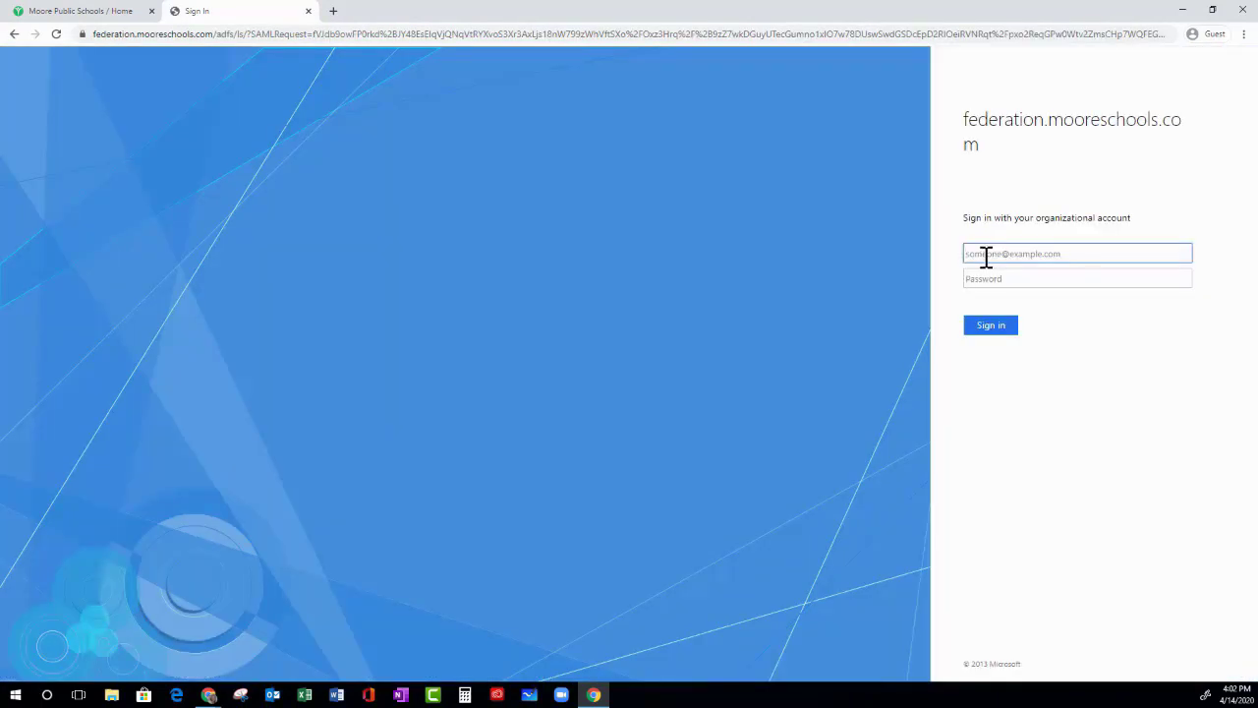
left_click(990, 326)
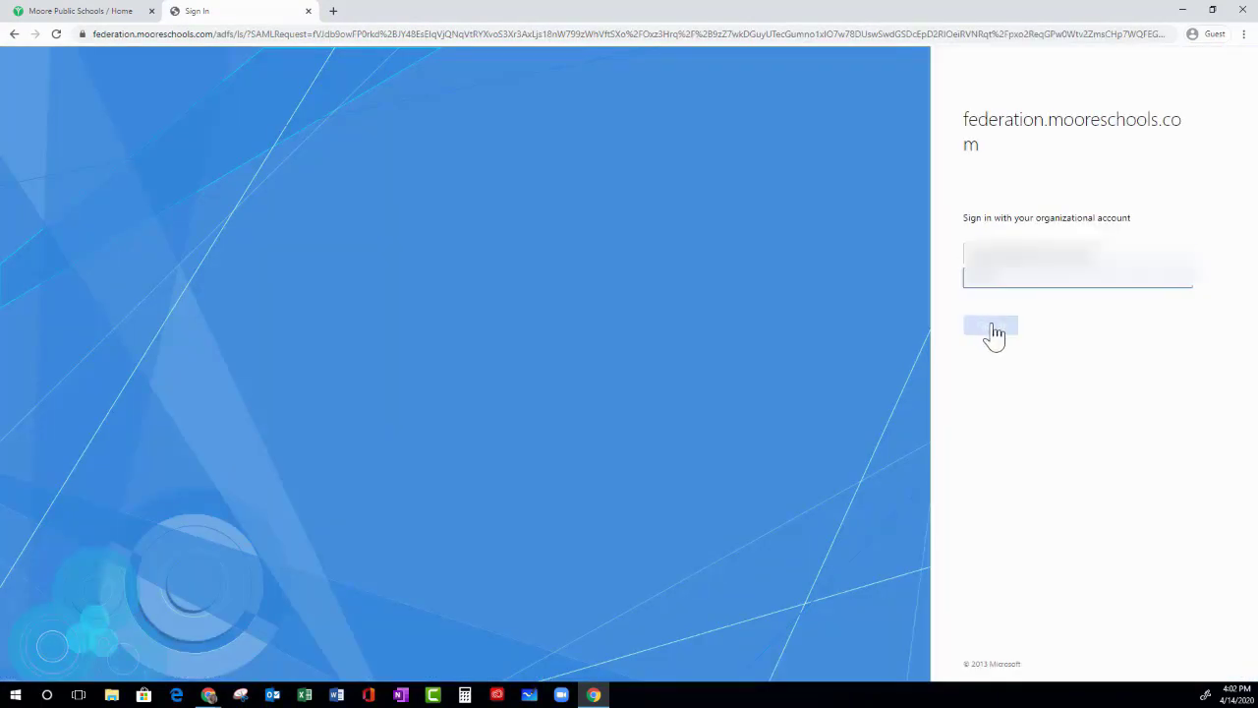
left_click(990, 330)
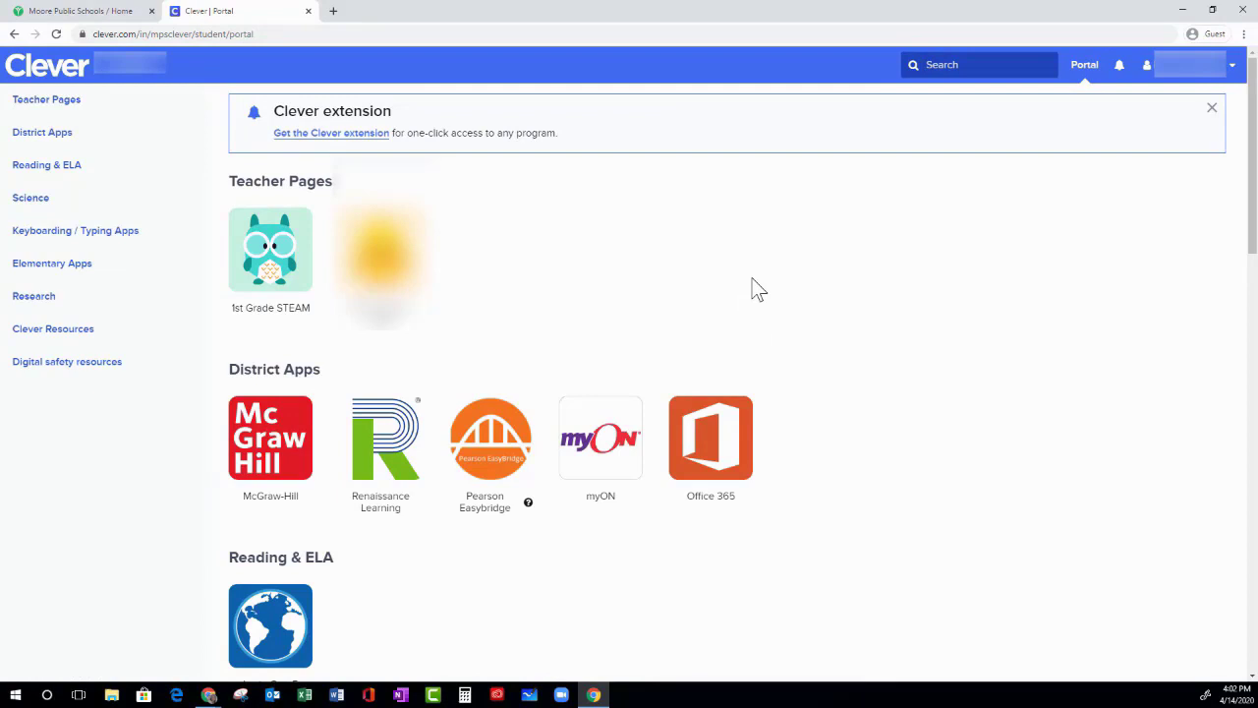
mouse_move(666, 320)
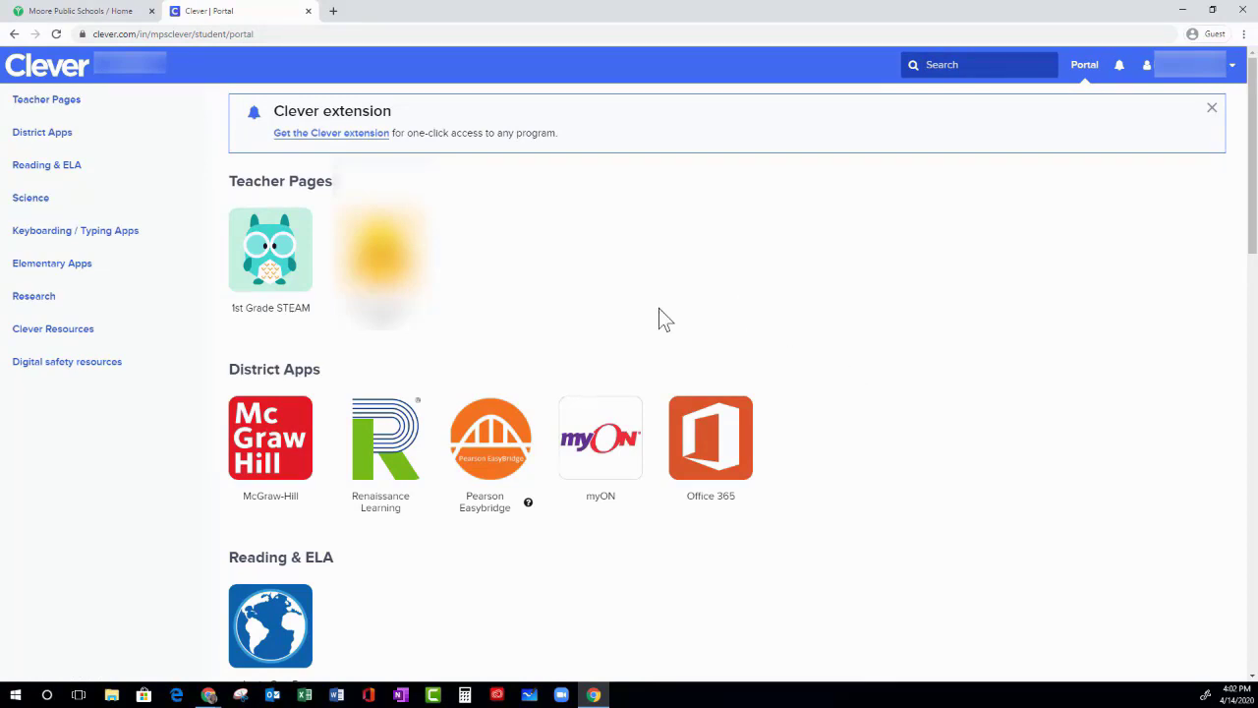
- Scroll through the Clever portal's Teacher Pages and District Apps
scroll("down", 3)
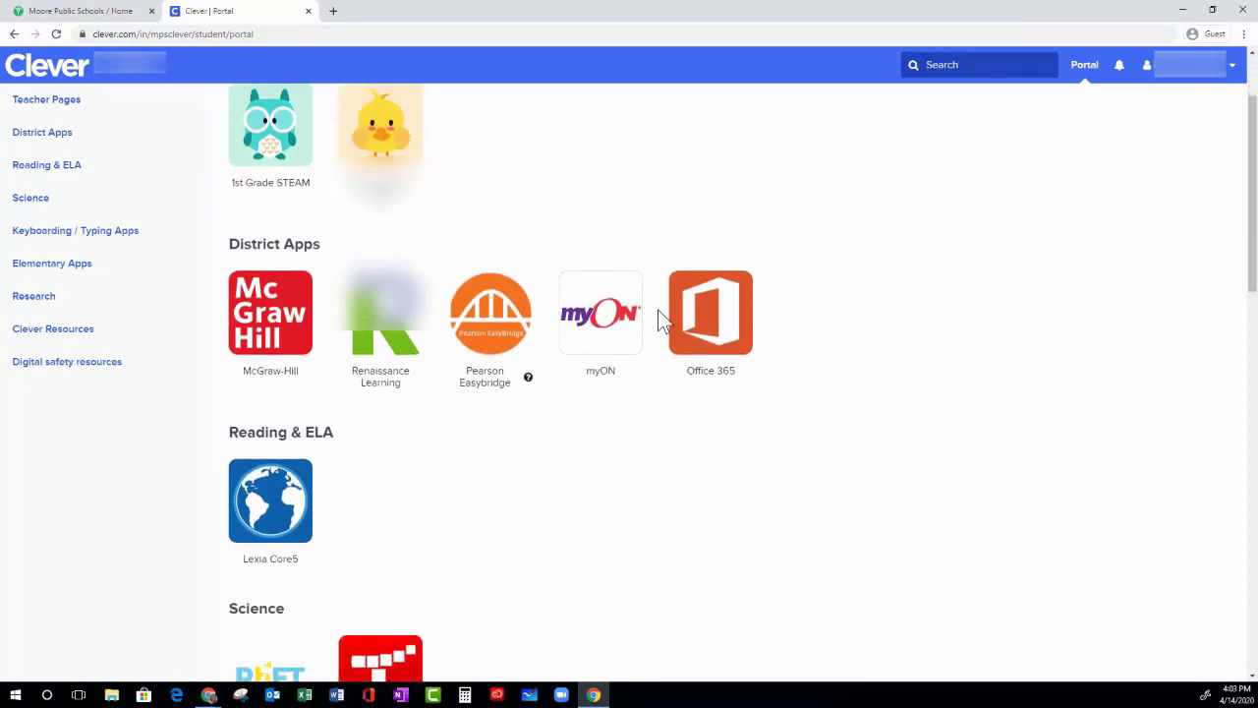
scroll("down", 3)
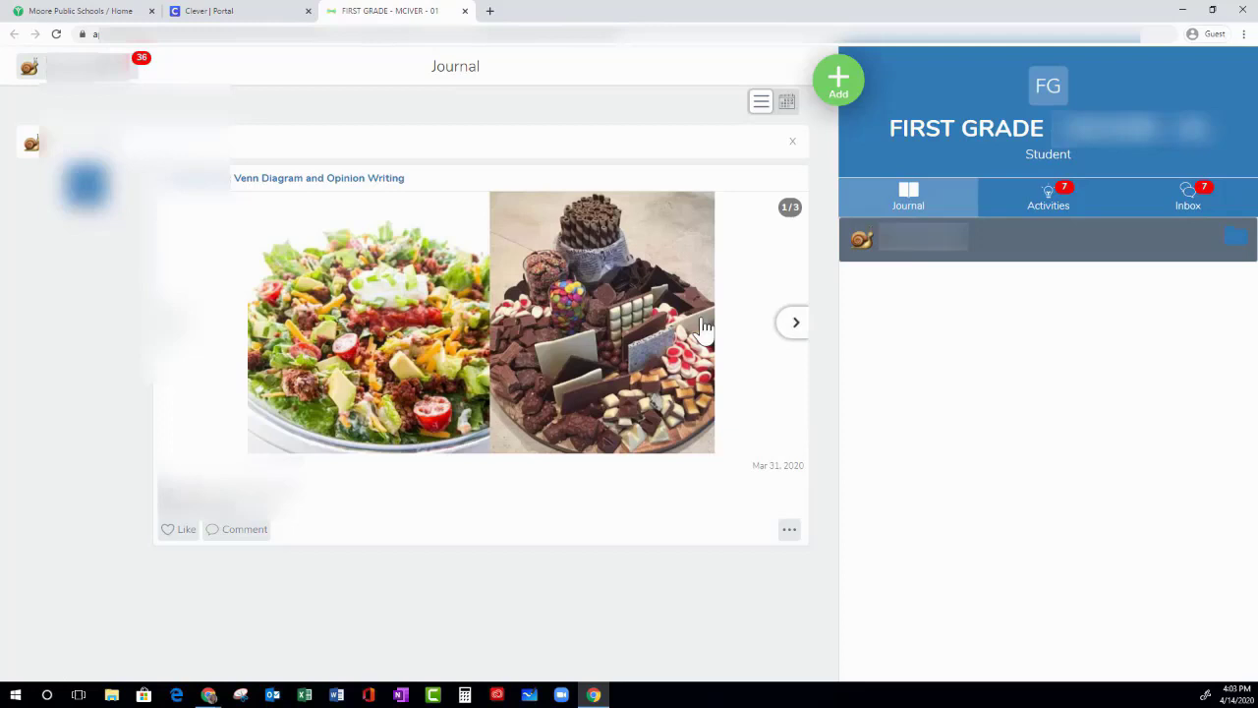
mouse_move(291, 118)
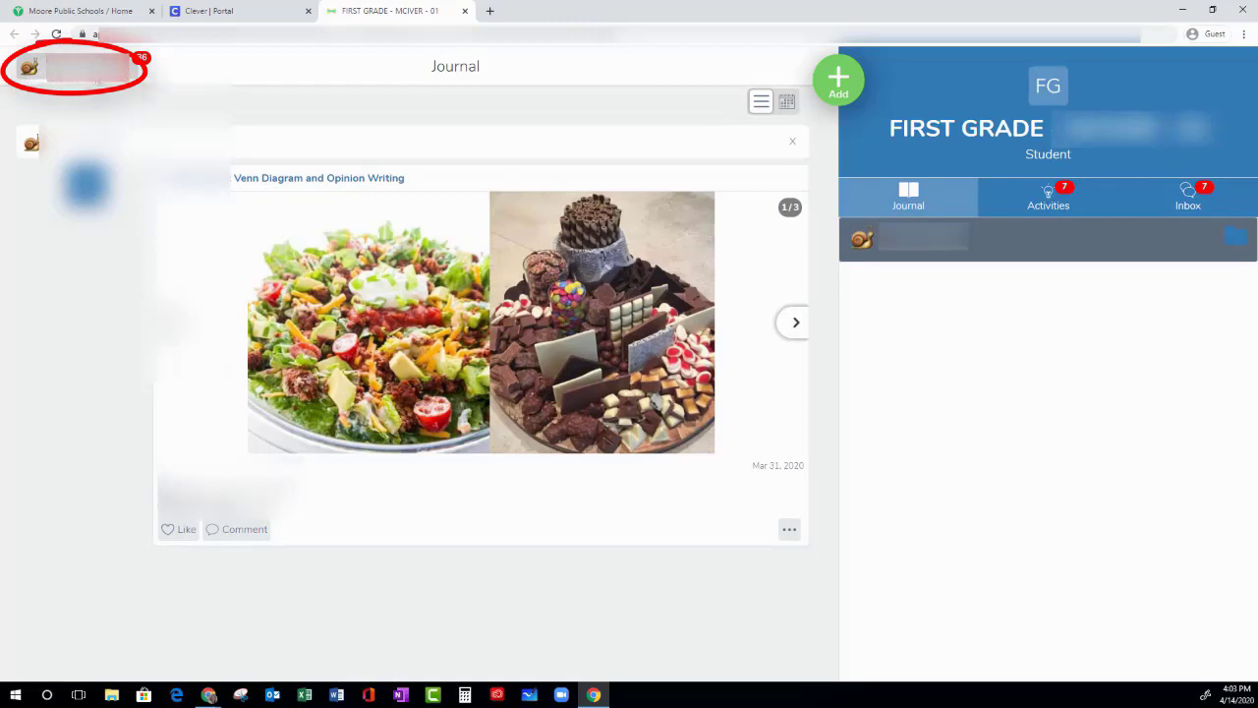
- Bring up Seesaw's class switcher listing the student's first-grade classes
left_click(77, 67)
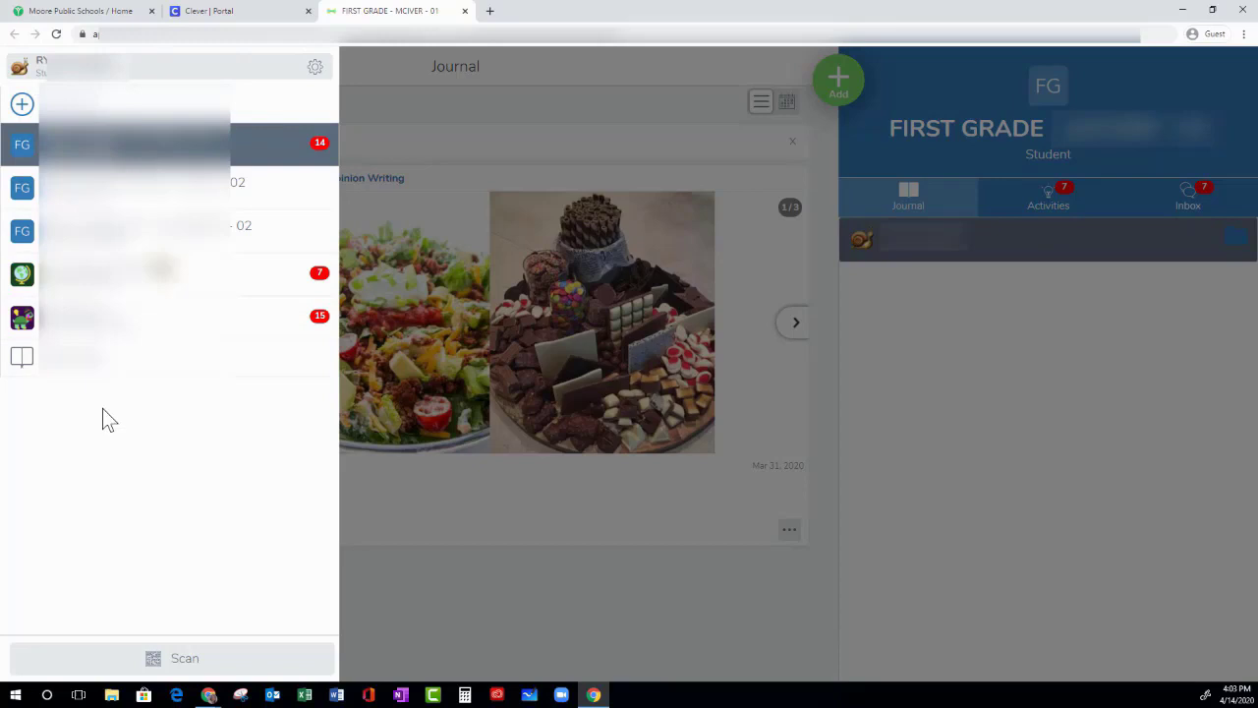
mouse_move(97, 425)
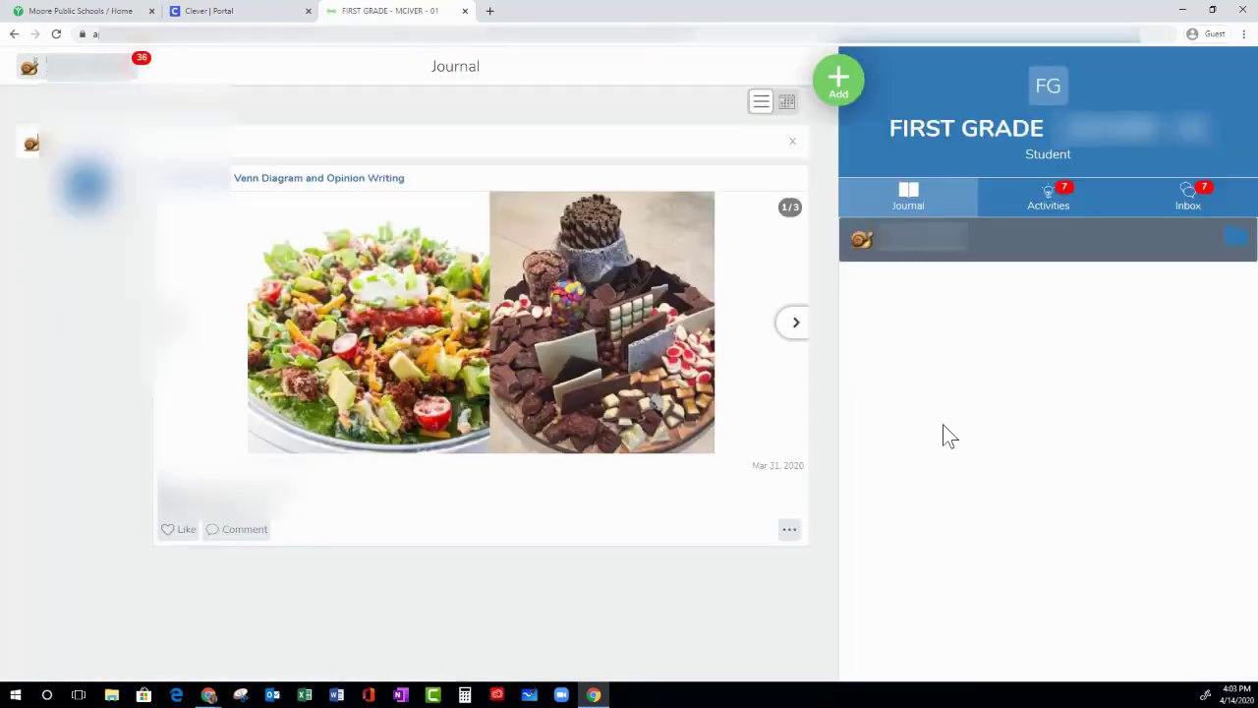
mouse_move(961, 146)
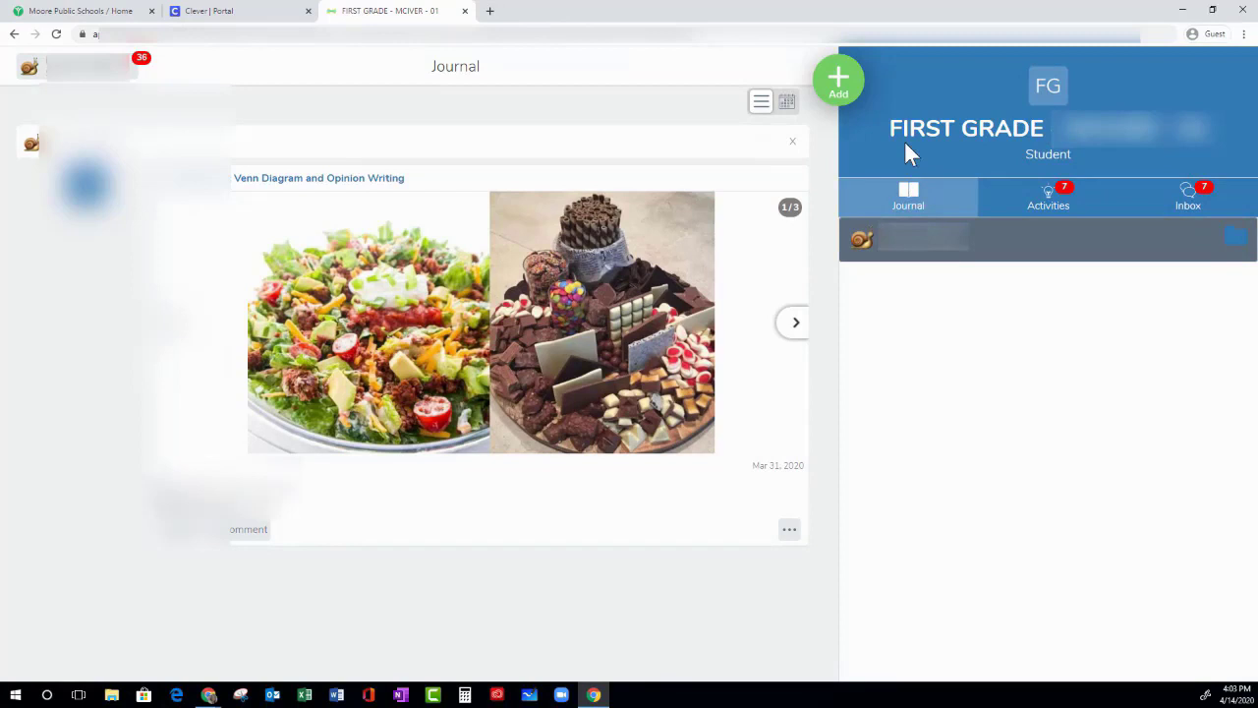
mouse_move(906, 122)
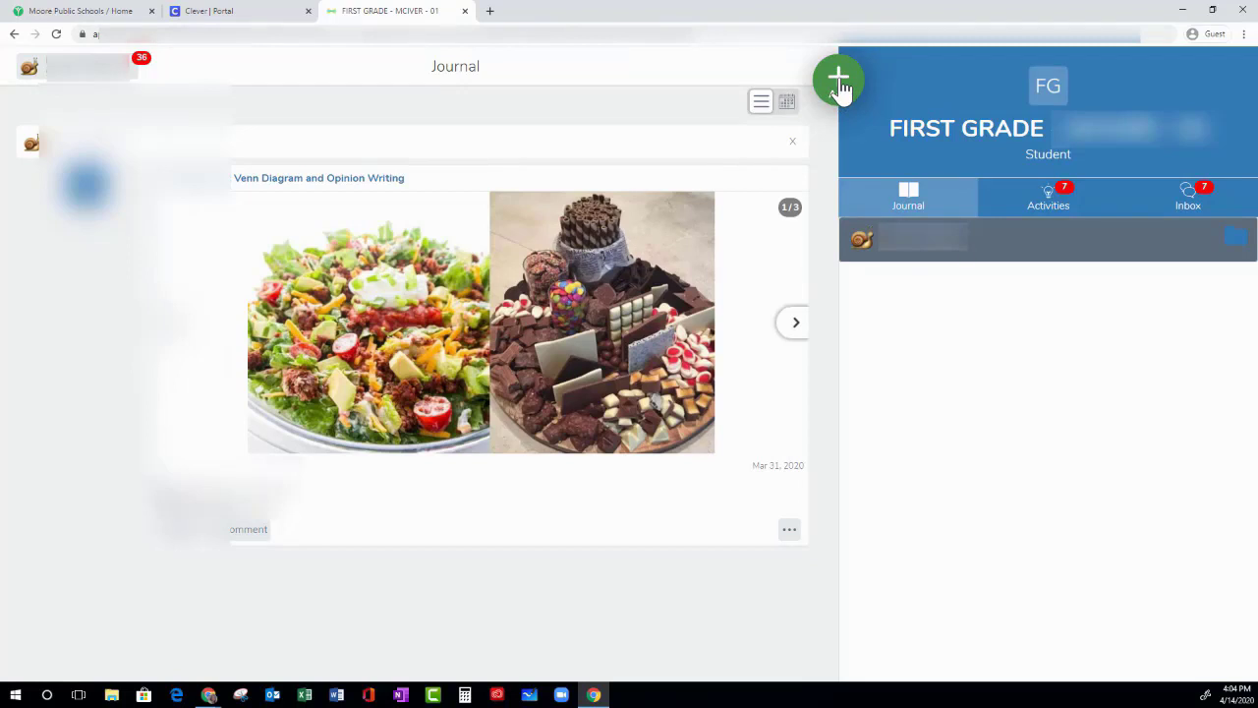
- Add a new journal post and choose Drawing to get a blank canvas
left_click(837, 79)
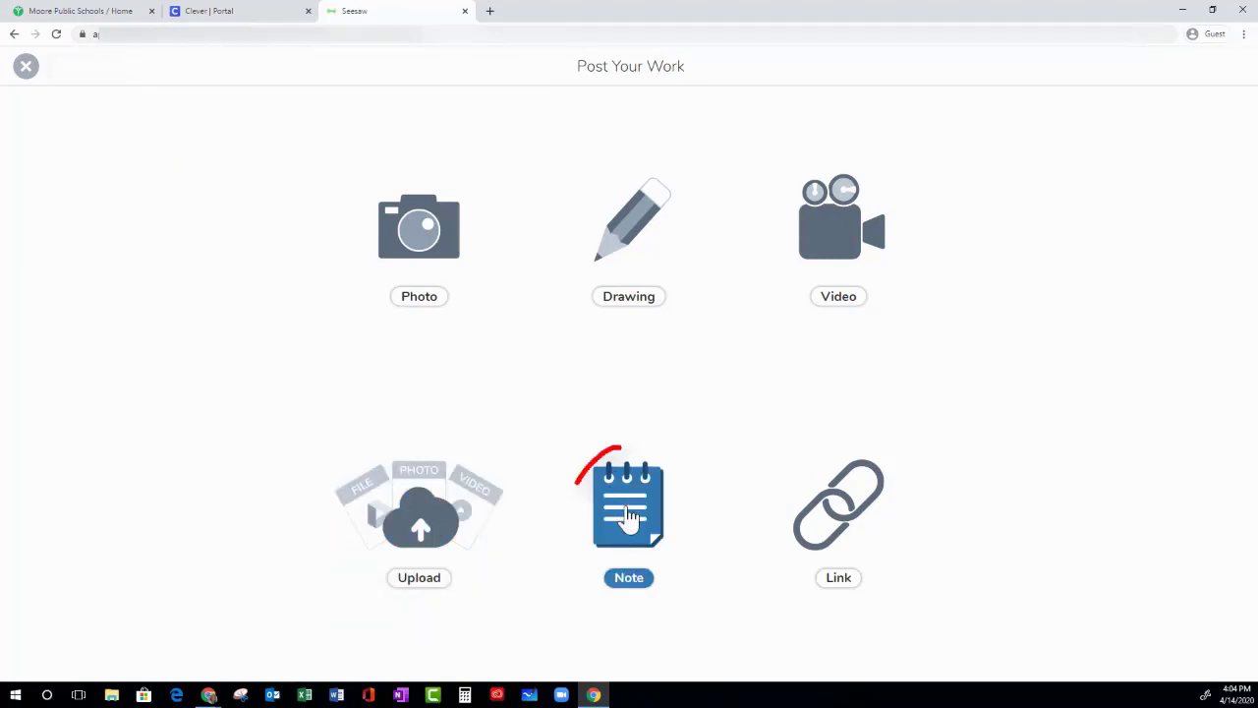
mouse_move(837, 507)
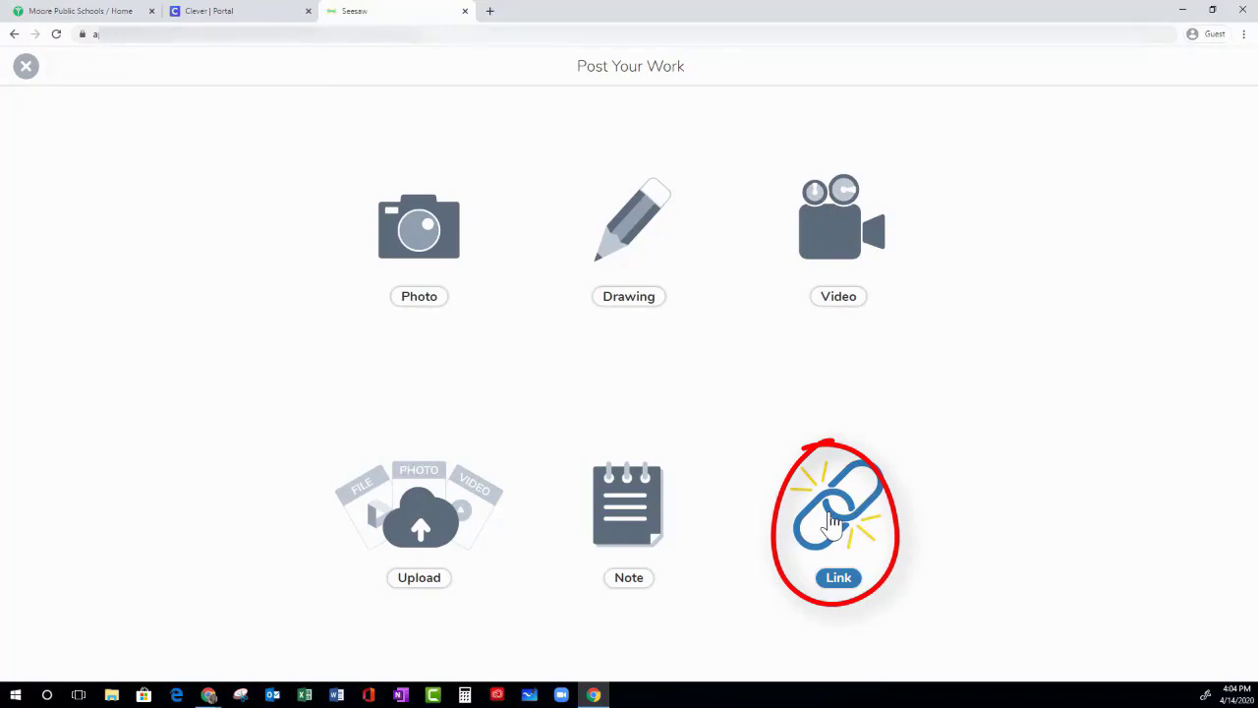
mouse_move(260, 181)
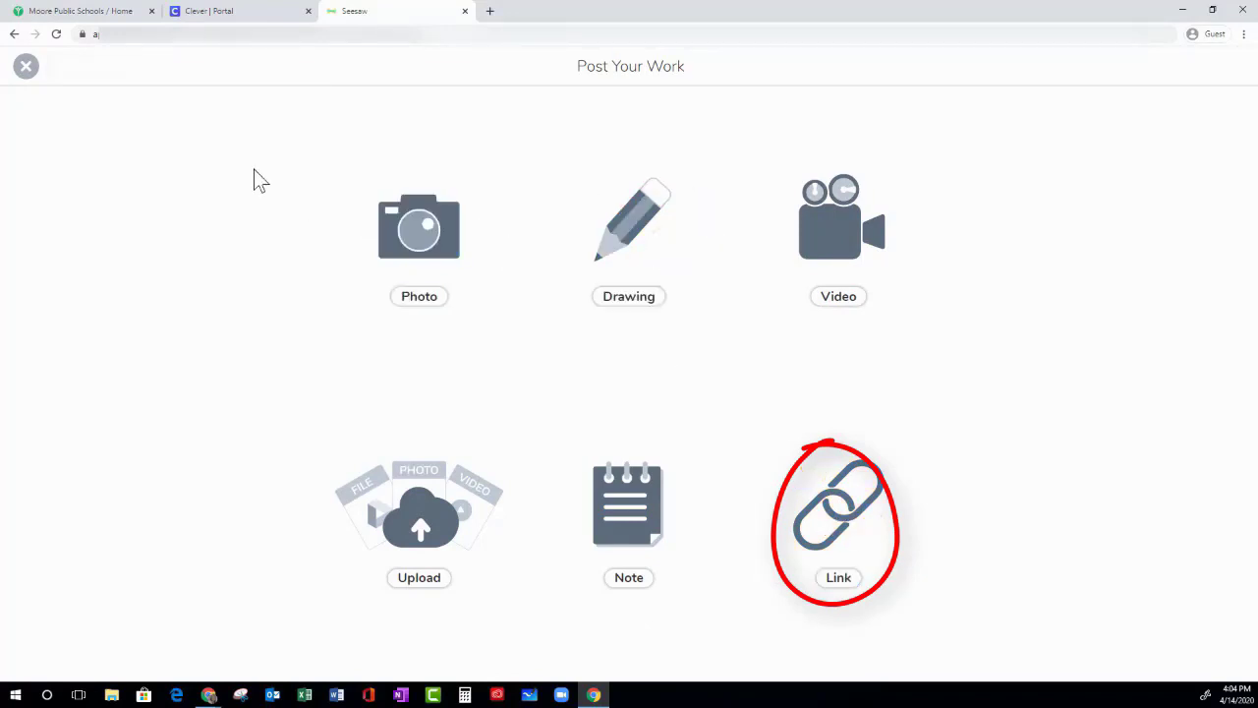
left_click(629, 226)
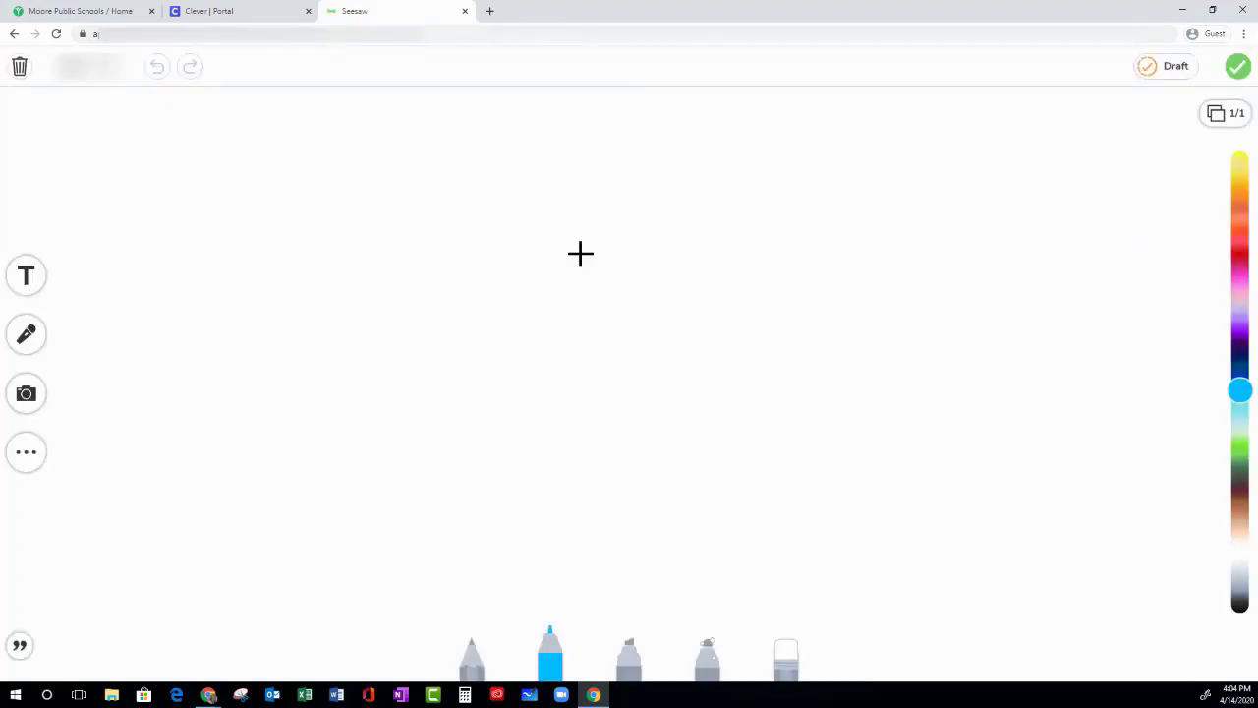
- Briefly add a text box, then apply the lined handwriting-paper background to the canvas
left_click(26, 275)
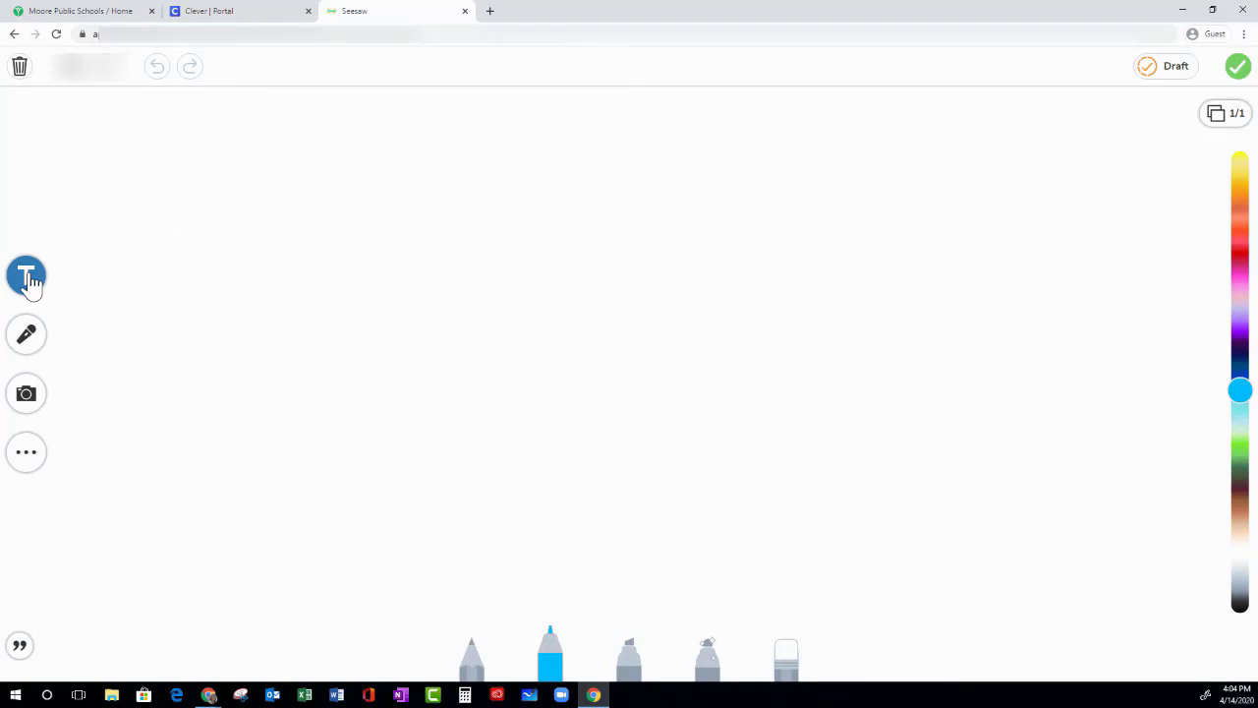
left_click(25, 275)
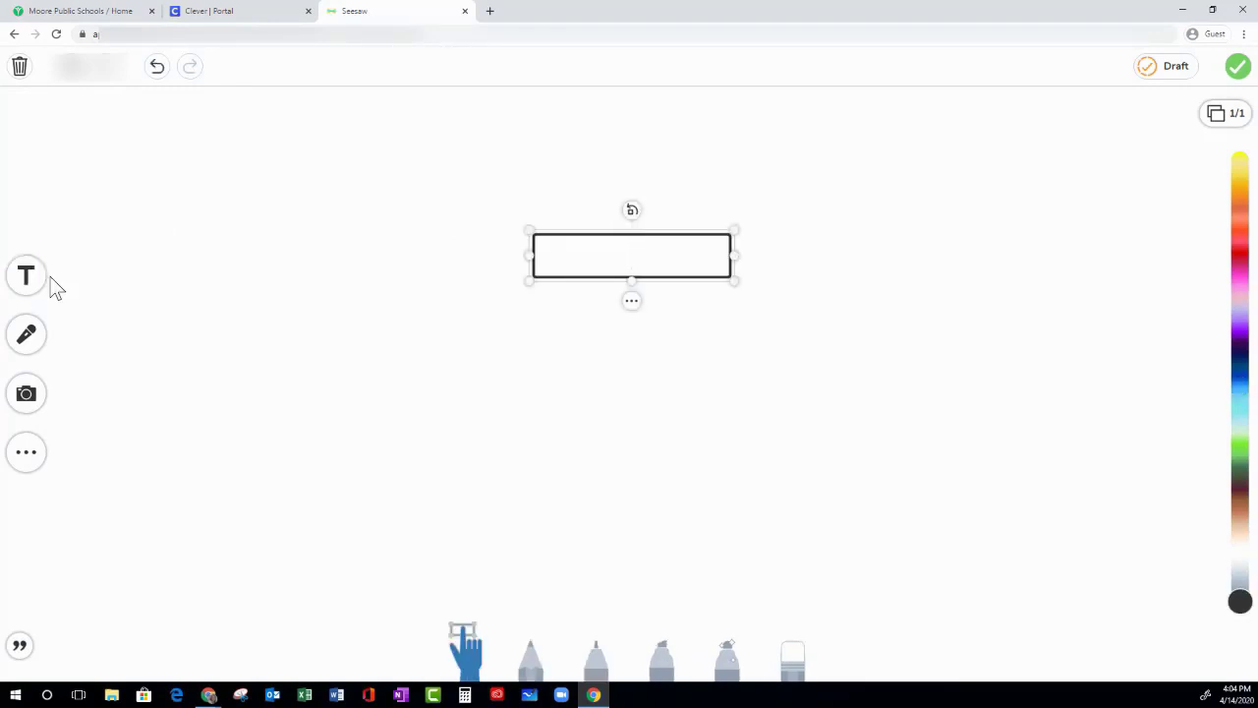
left_click(631, 256)
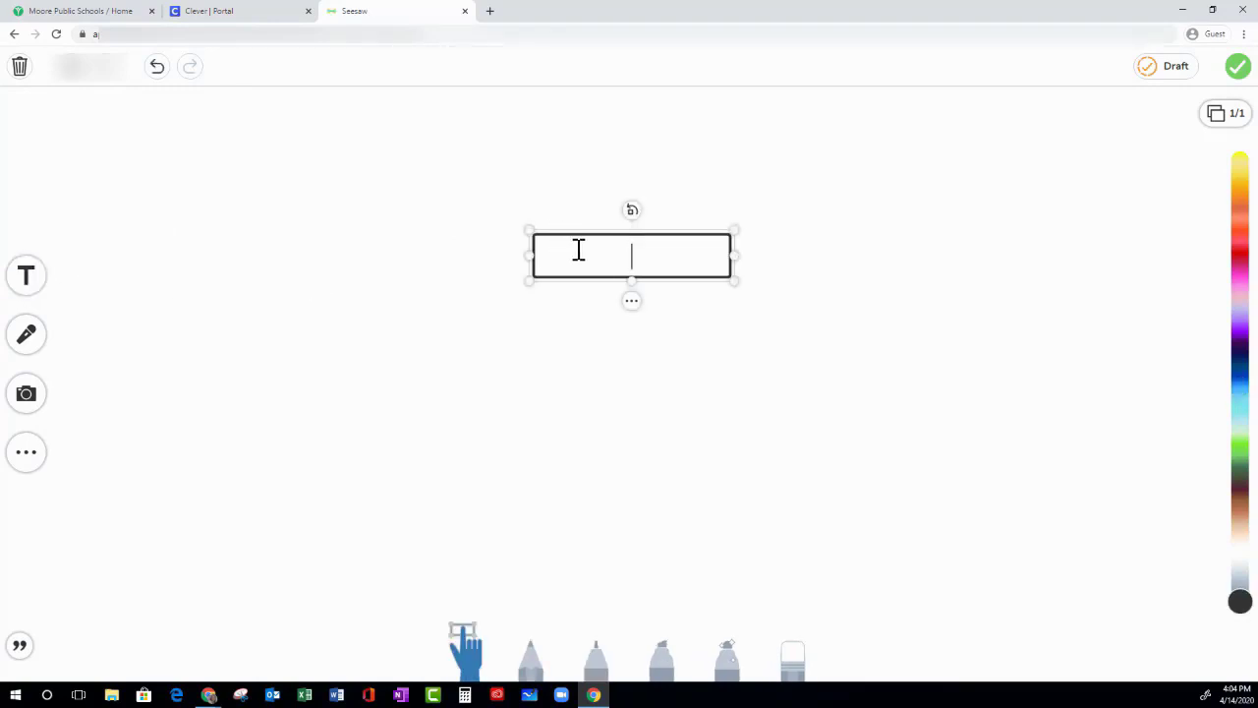
left_click(26, 334)
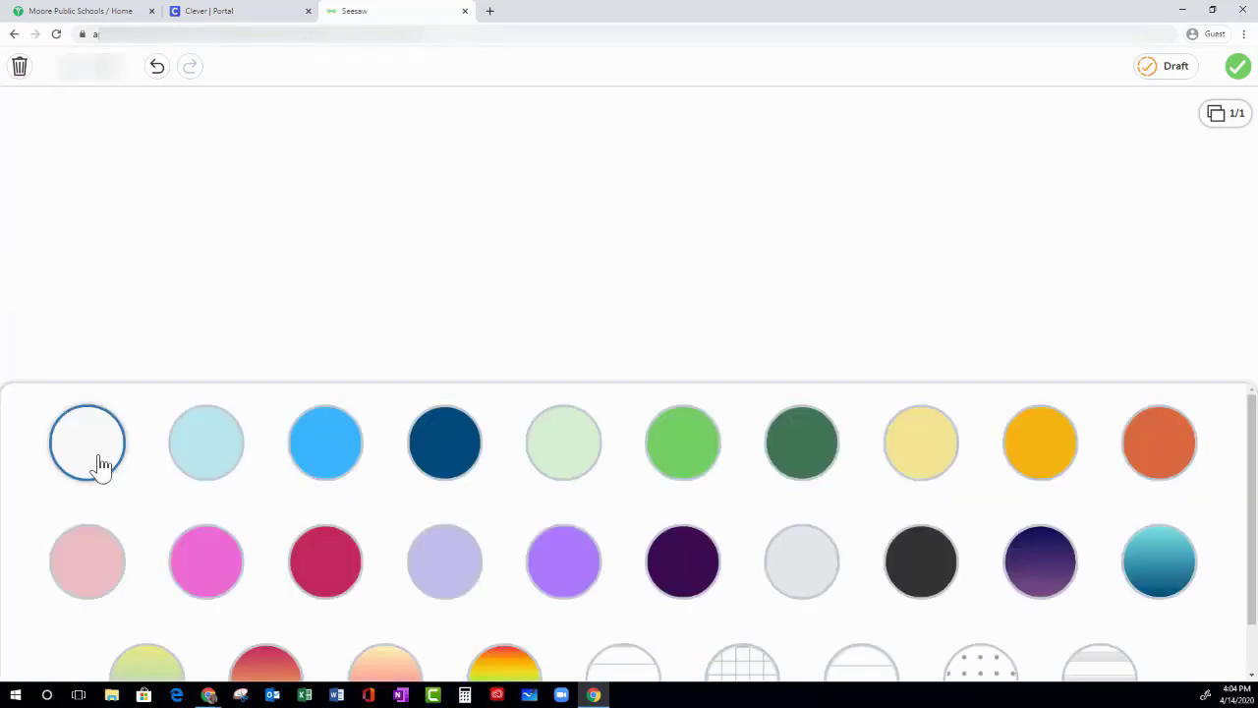
scroll("down", 3)
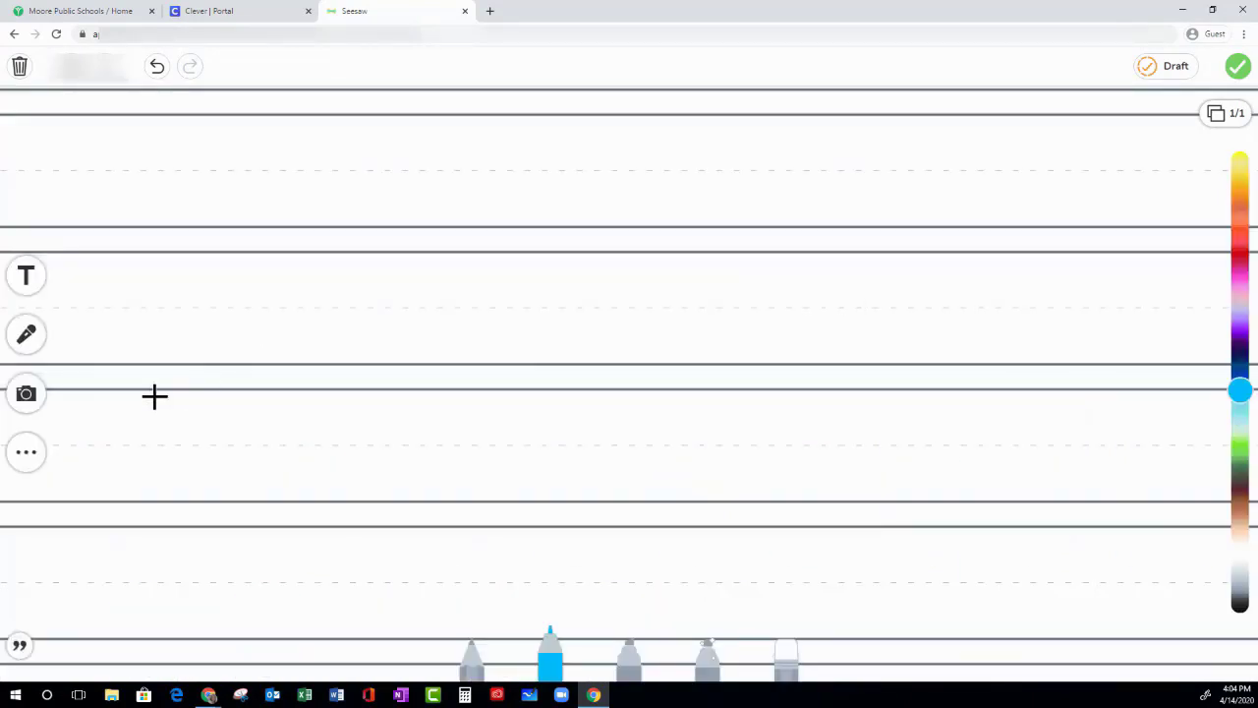
- Add a yellow star sticker, move it down toward the second line, and pick the marker
left_click(26, 450)
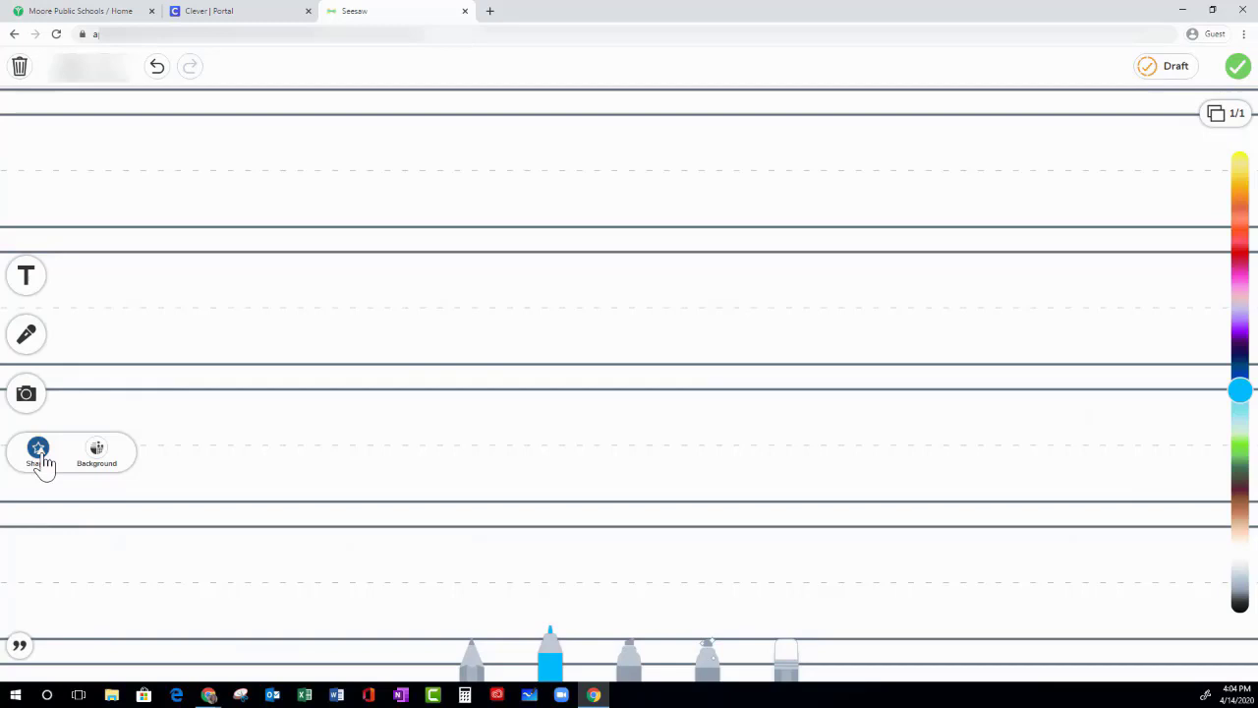
left_click(39, 452)
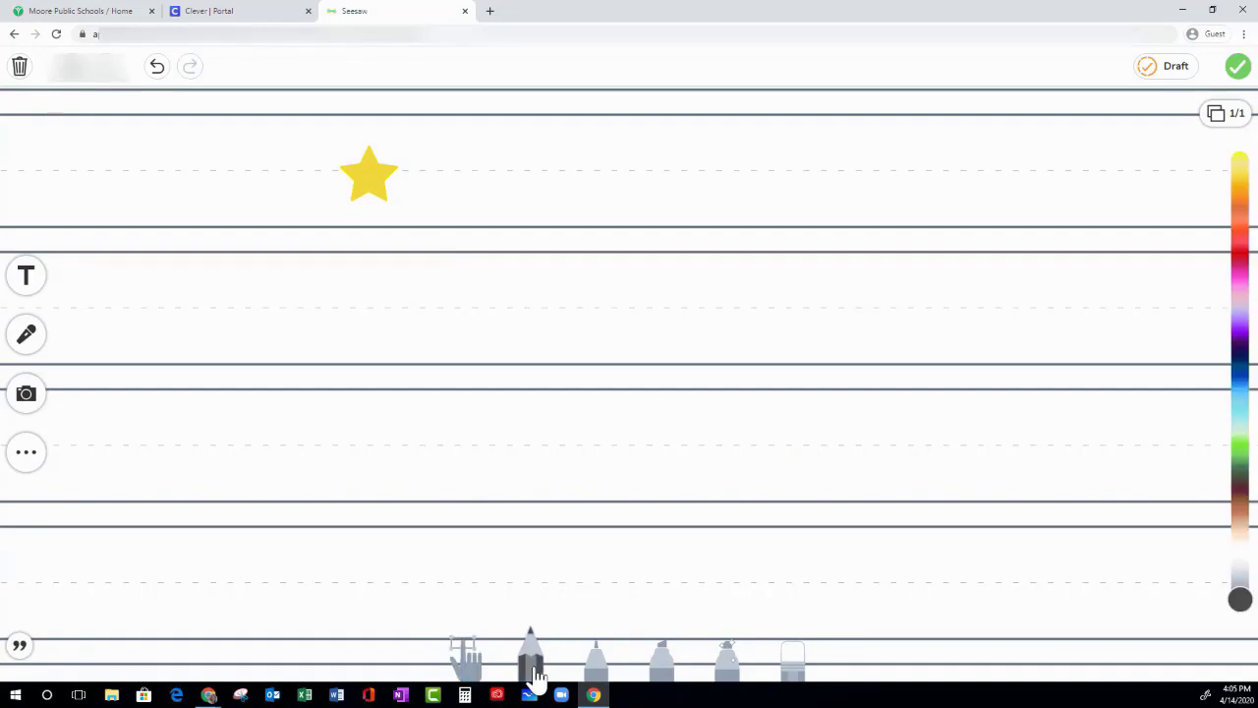
left_click(594, 653)
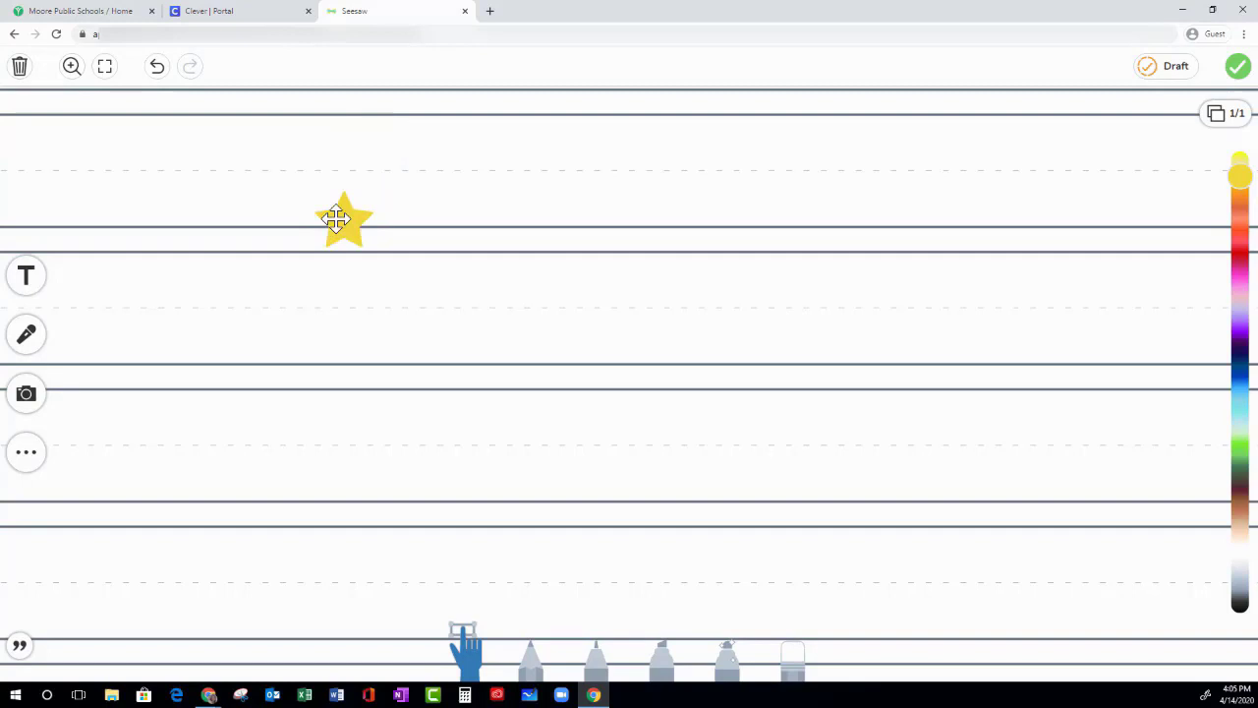
left_click_drag(342, 218, 348, 273)
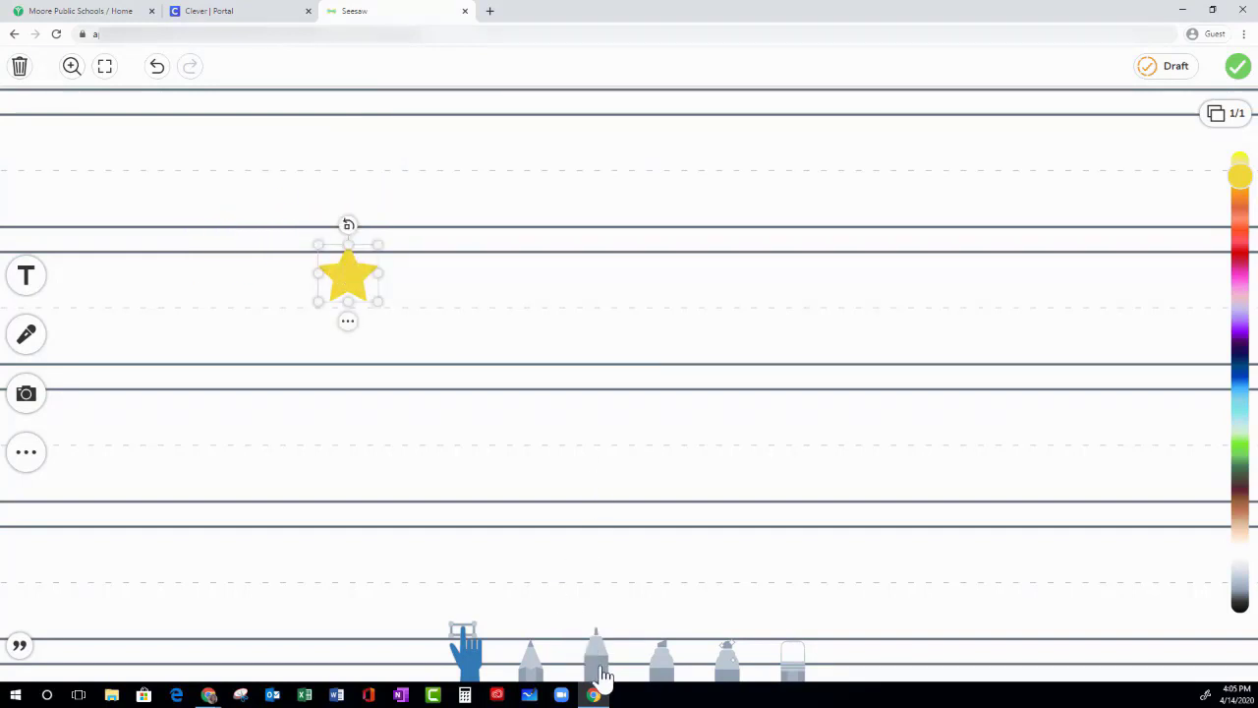
left_click(595, 652)
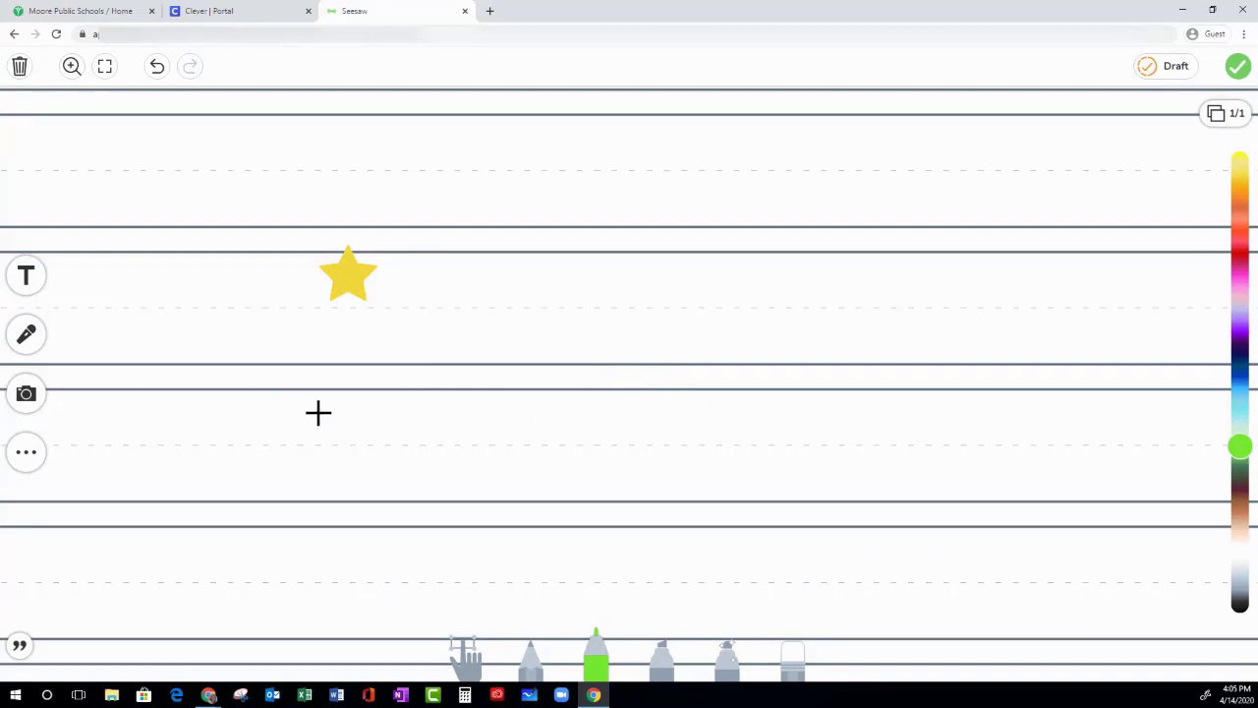
mouse_move(291, 434)
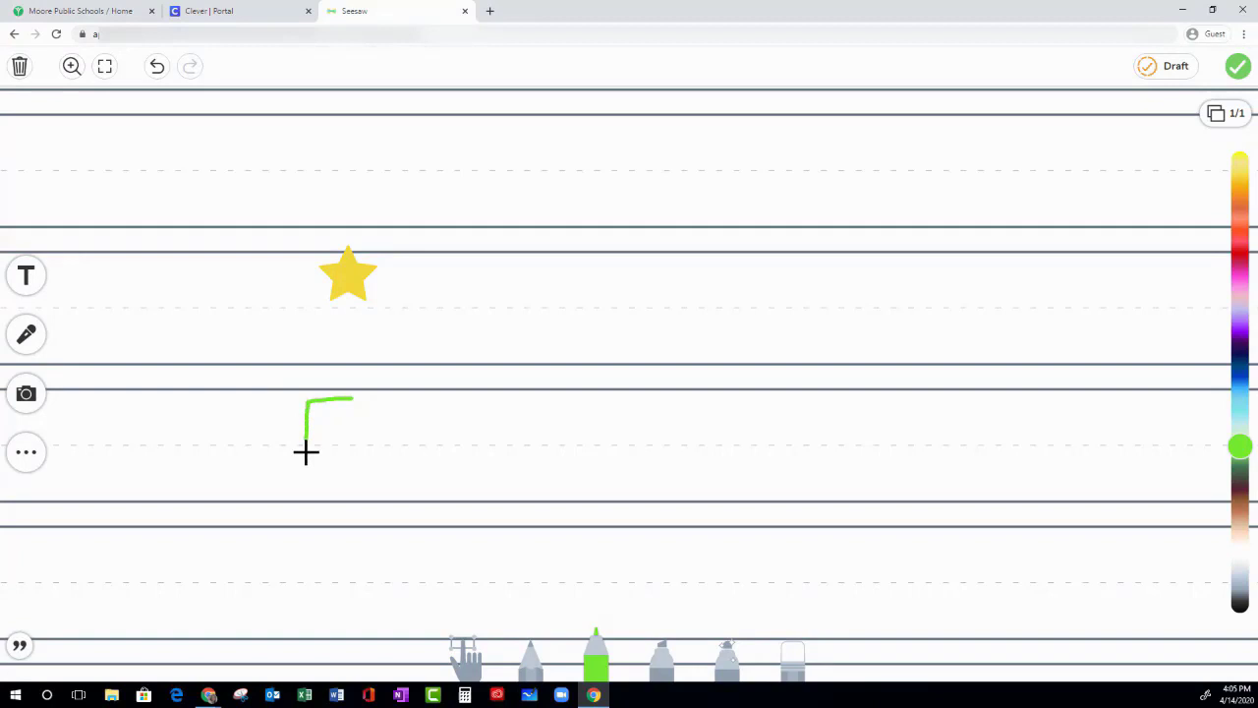
- Draw a green letter E under the star and post the drawing to the journal
left_click_drag(306, 452, 310, 499)
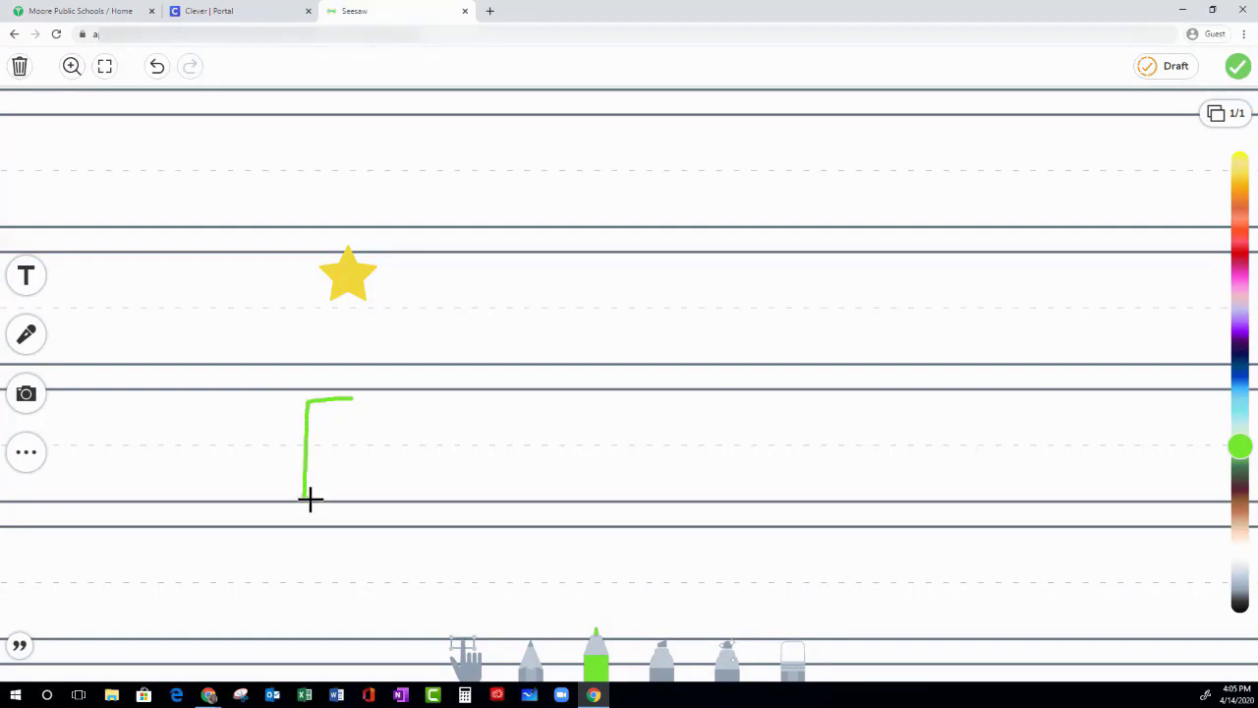
left_click_drag(311, 502, 369, 501)
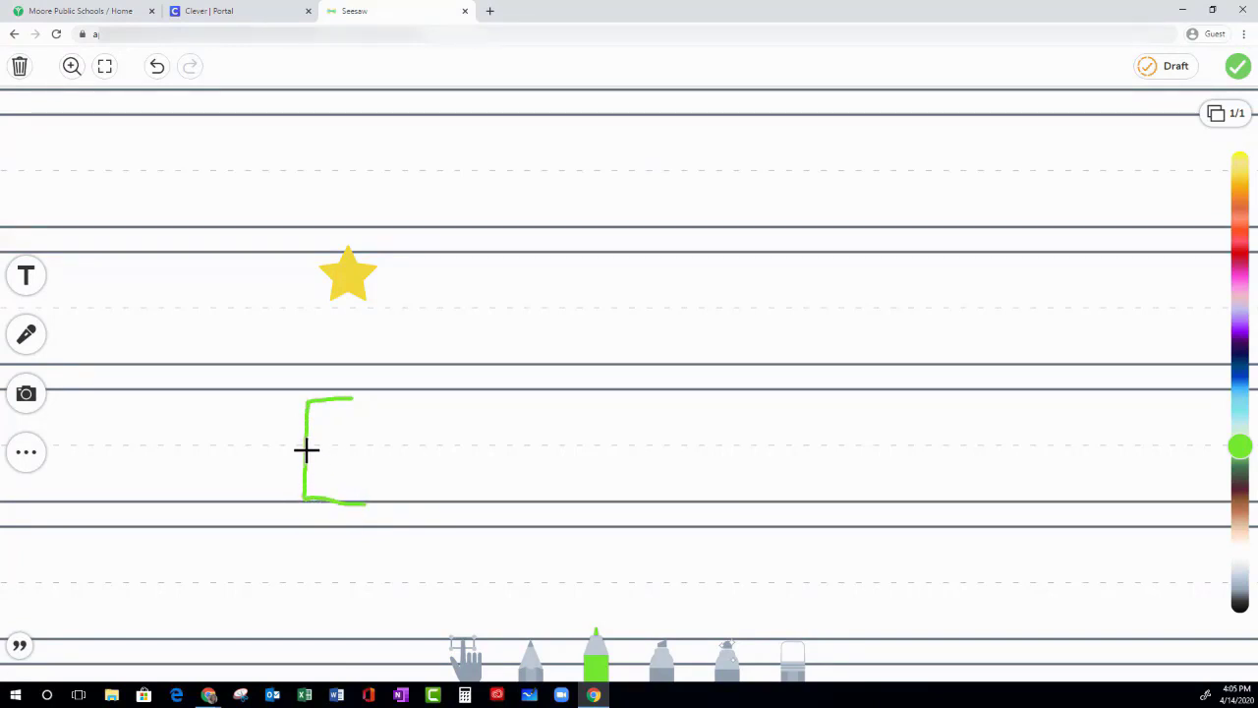
left_click_drag(307, 450, 344, 450)
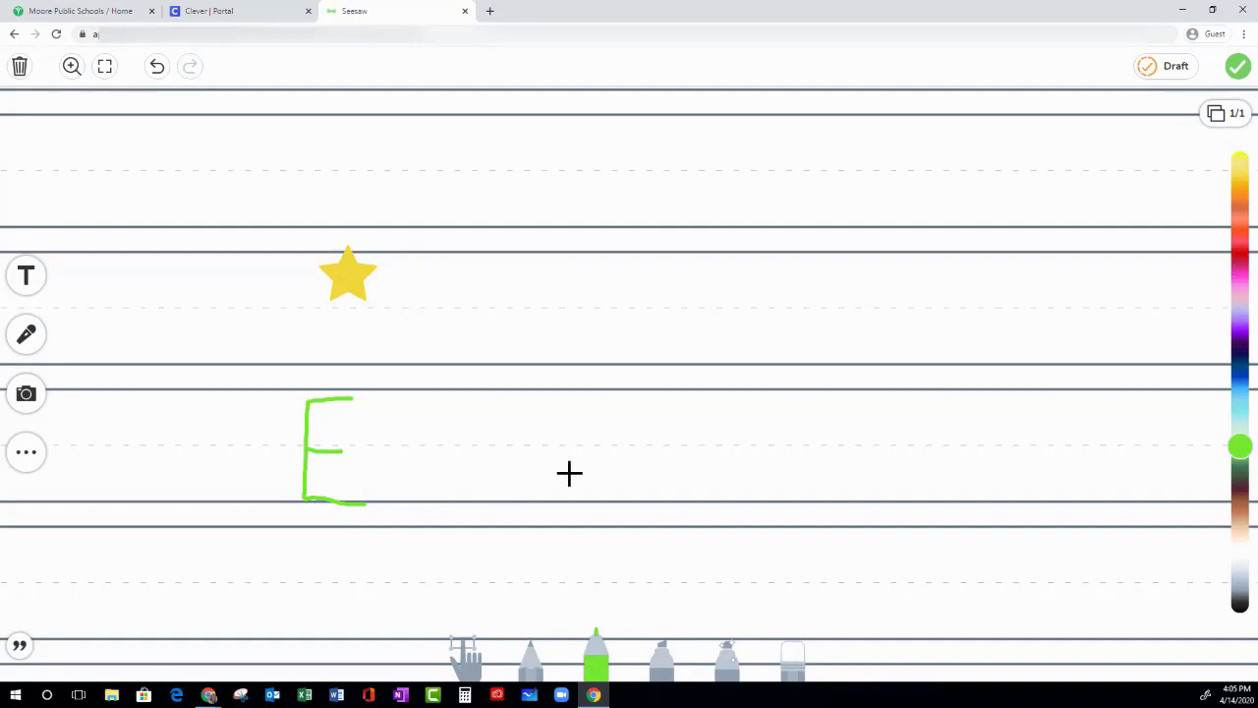
mouse_move(780, 425)
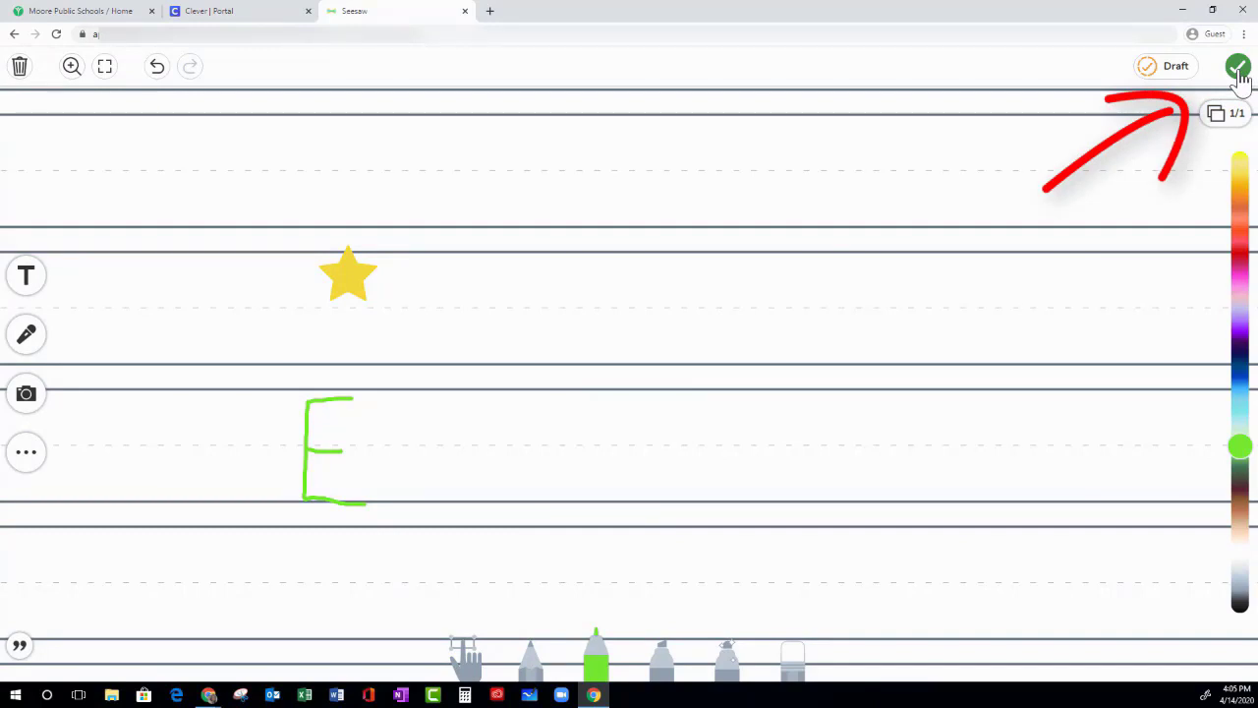
left_click(1238, 67)
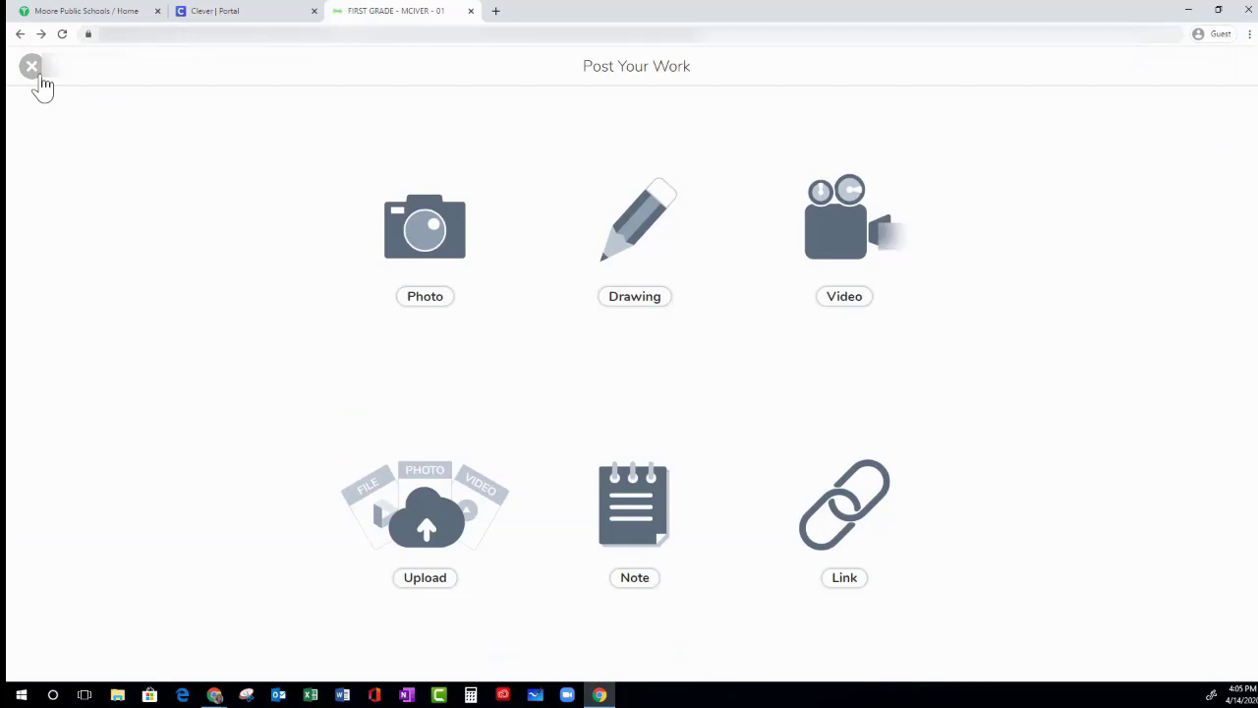
left_click(31, 66)
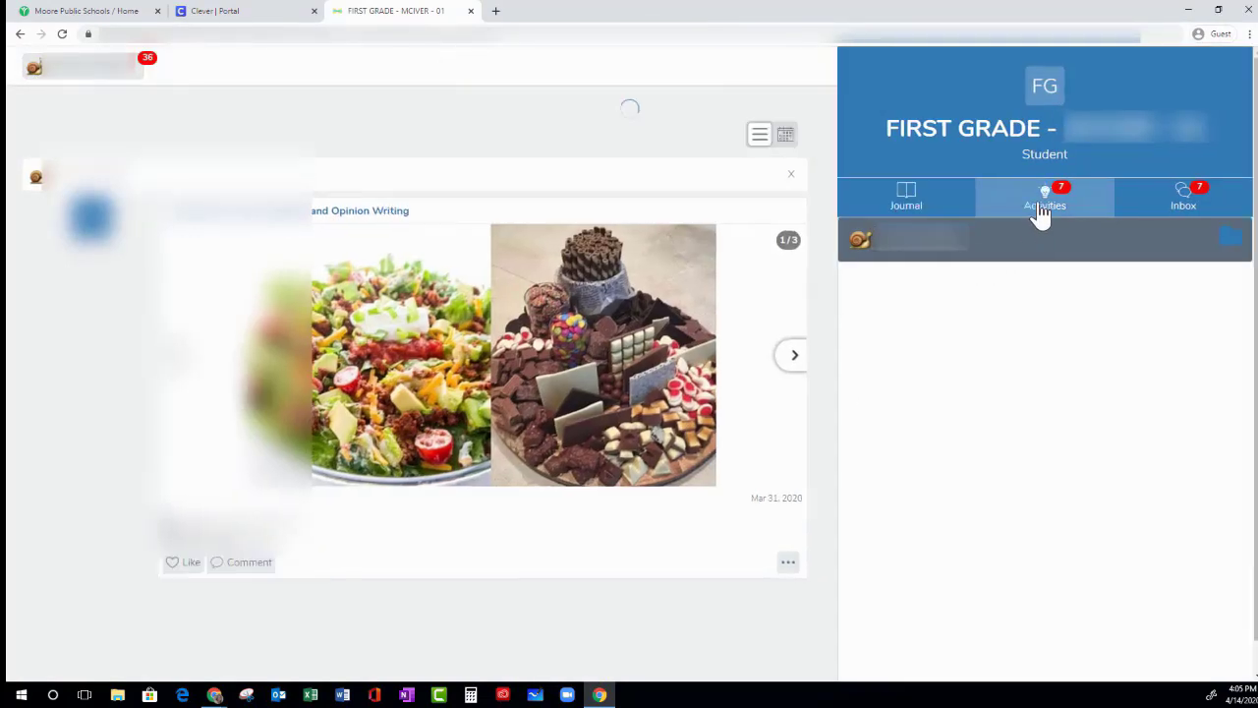
- Show the class Activities list and start a response to The Bad Seed
left_click(1046, 197)
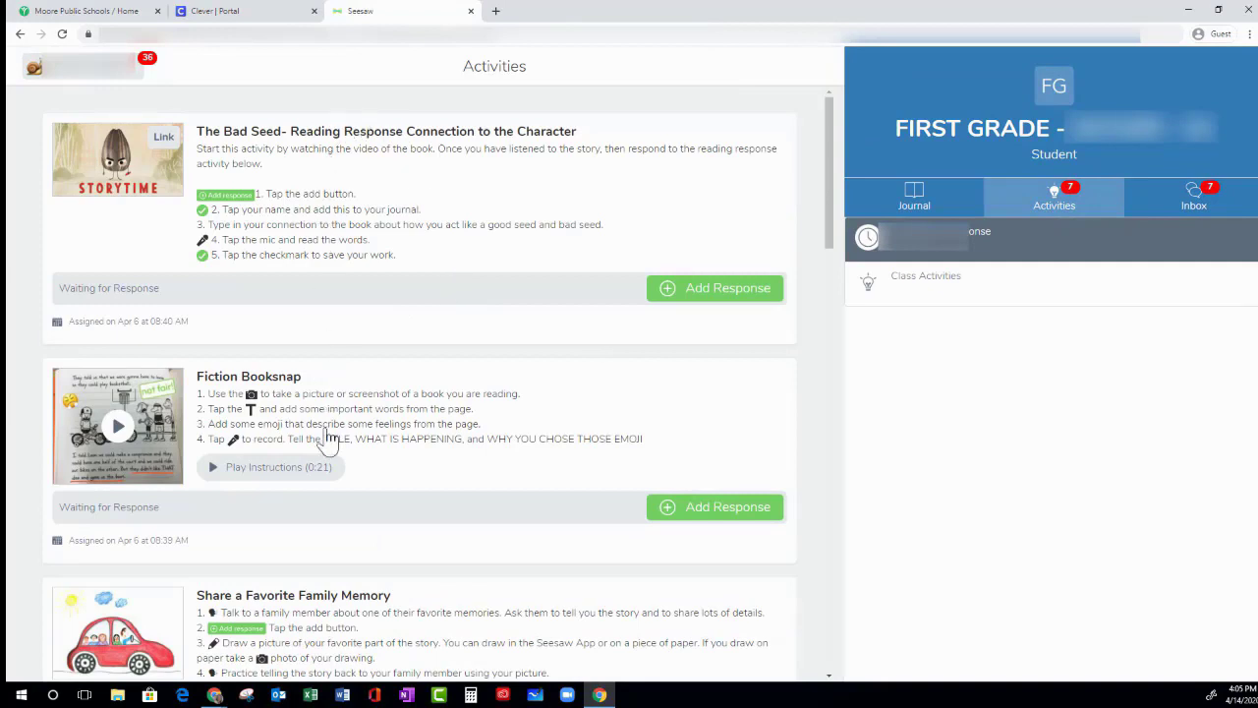
mouse_move(378, 177)
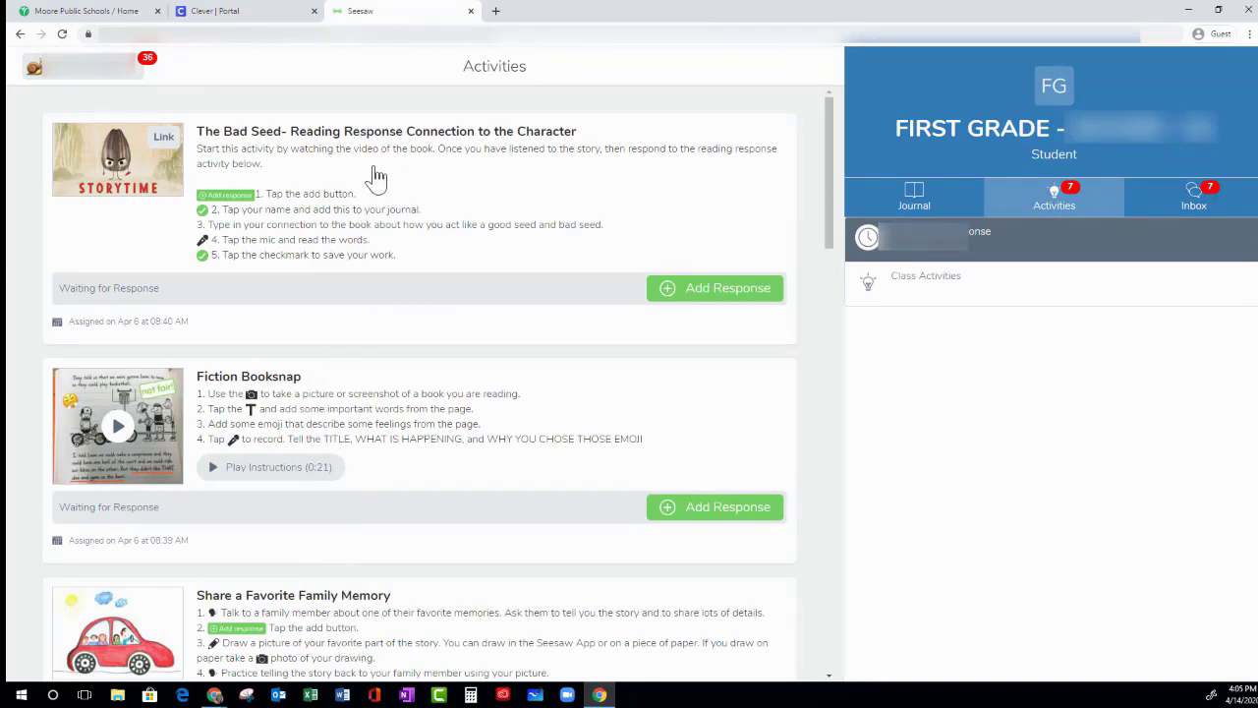
mouse_move(715, 286)
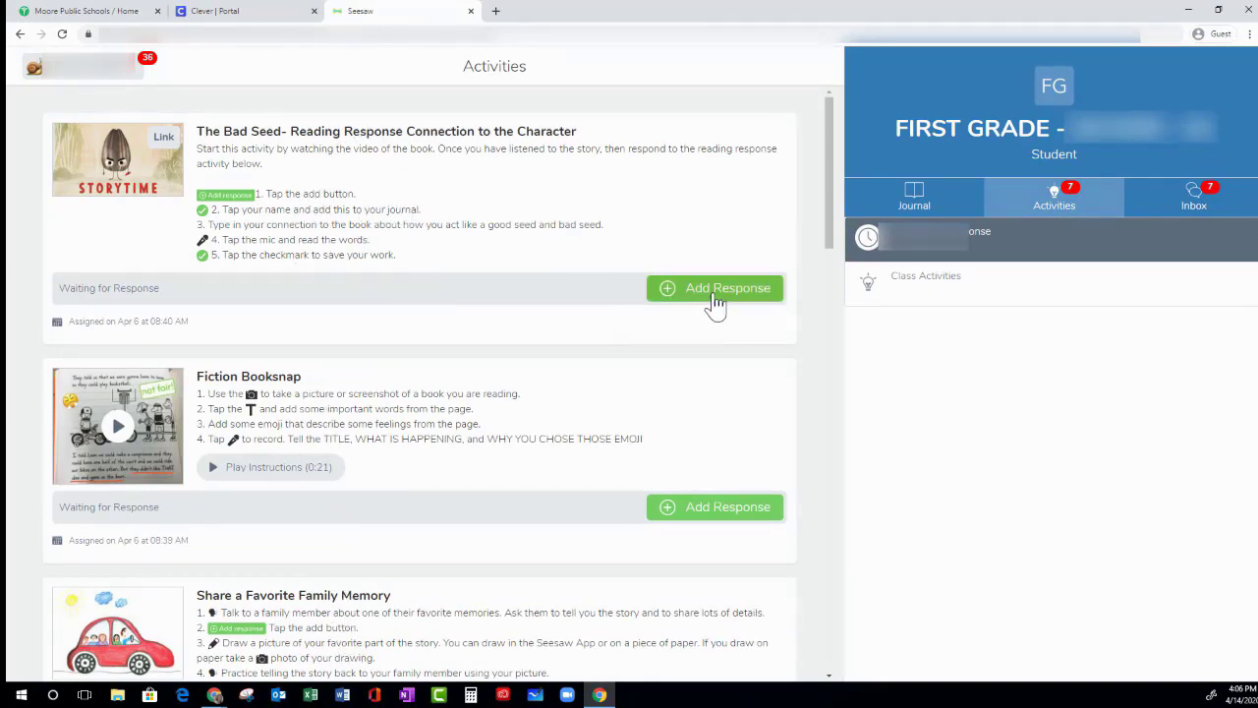
left_click(715, 287)
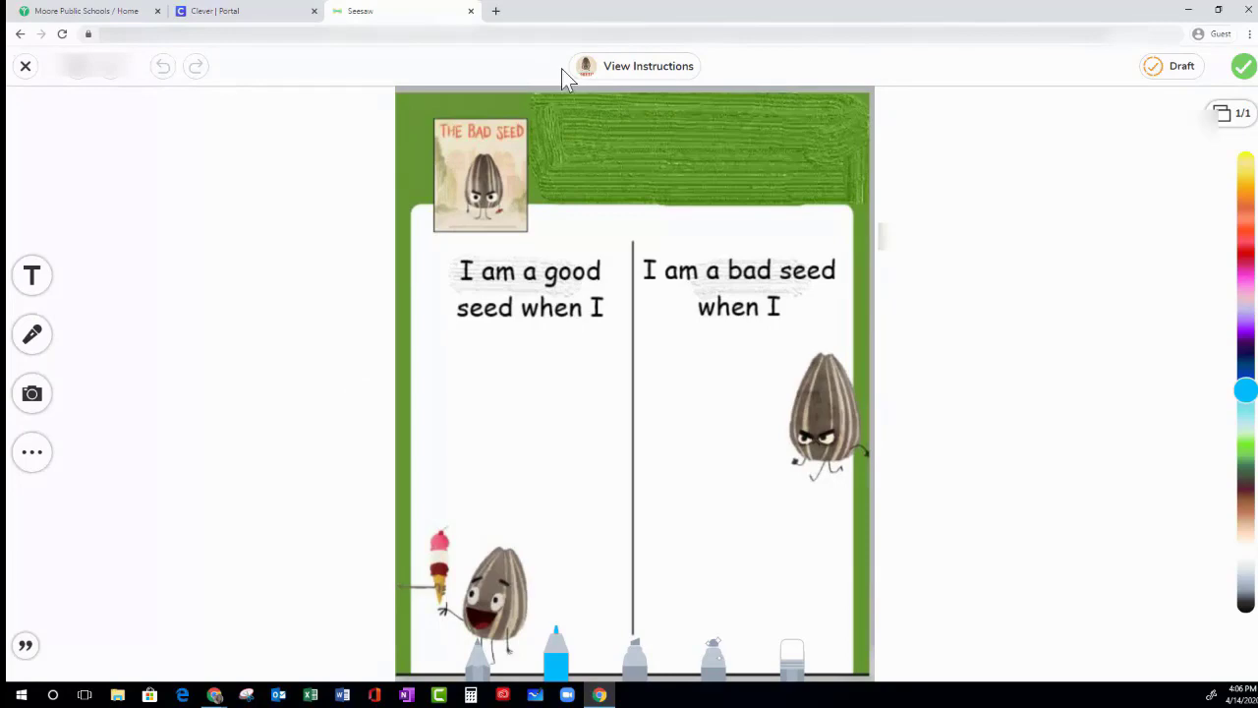
mouse_move(633, 67)
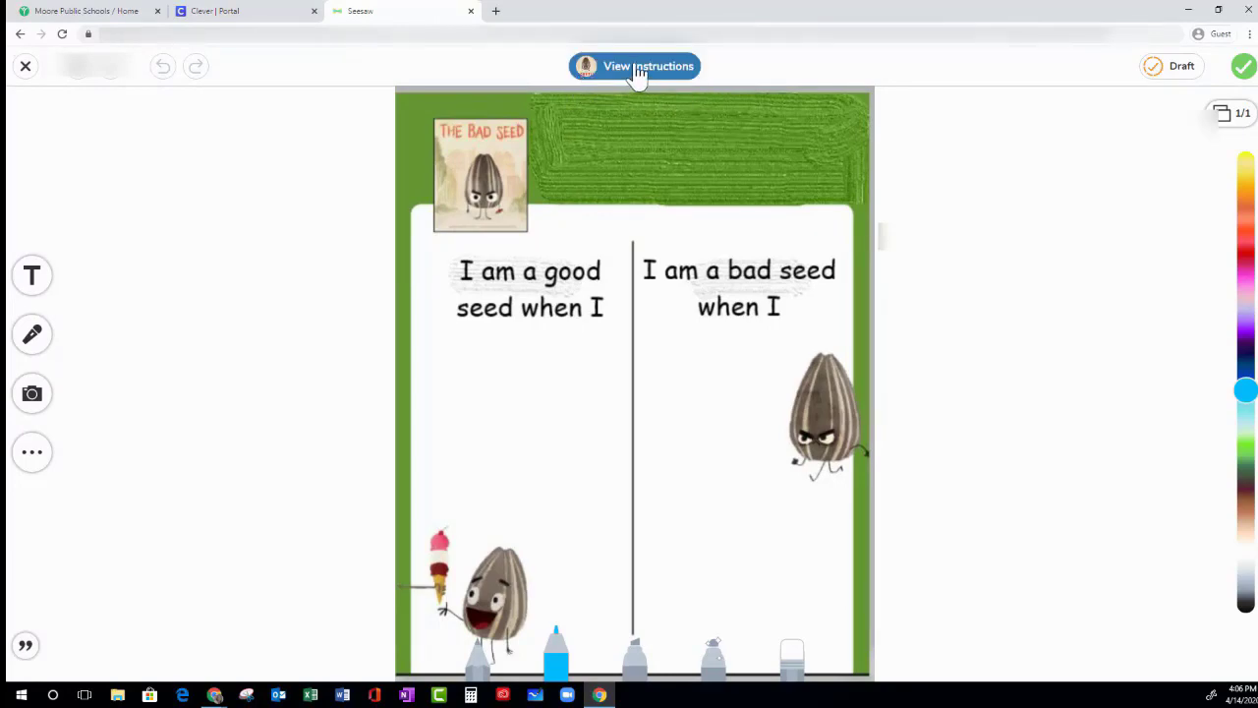
- View and close The Bad Seed activity instructions, then show sticker and background options
left_click(633, 67)
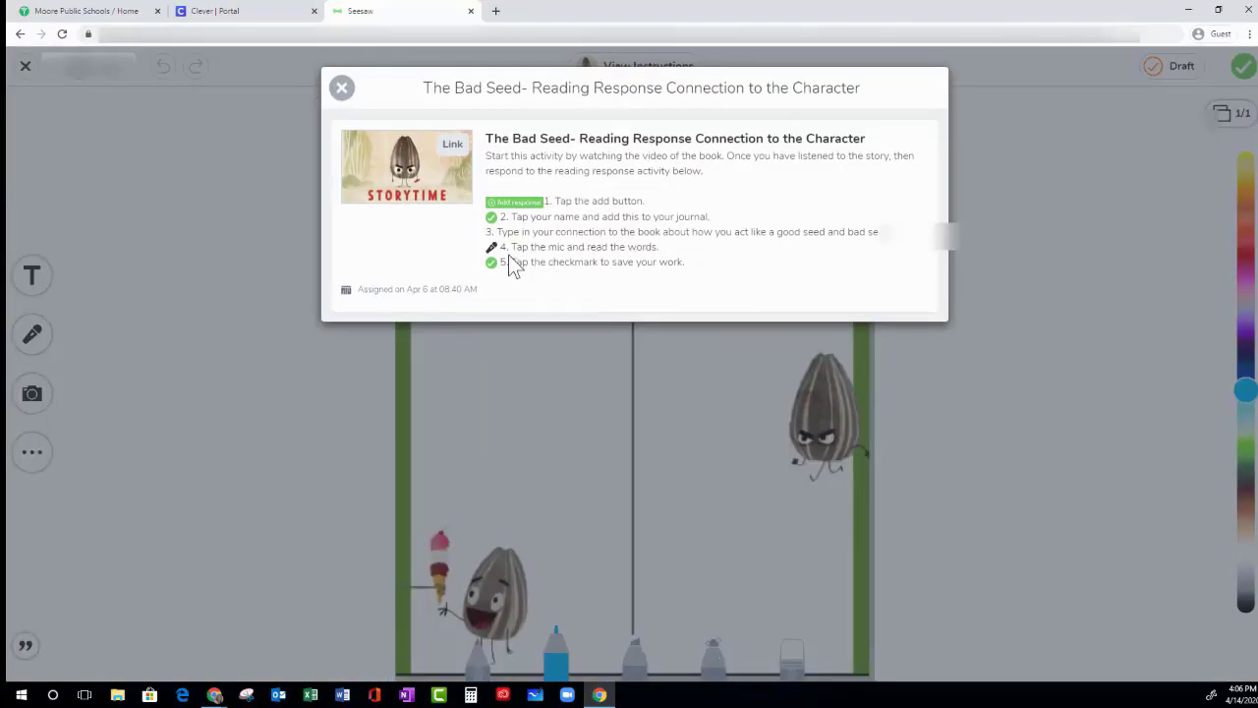
mouse_move(383, 118)
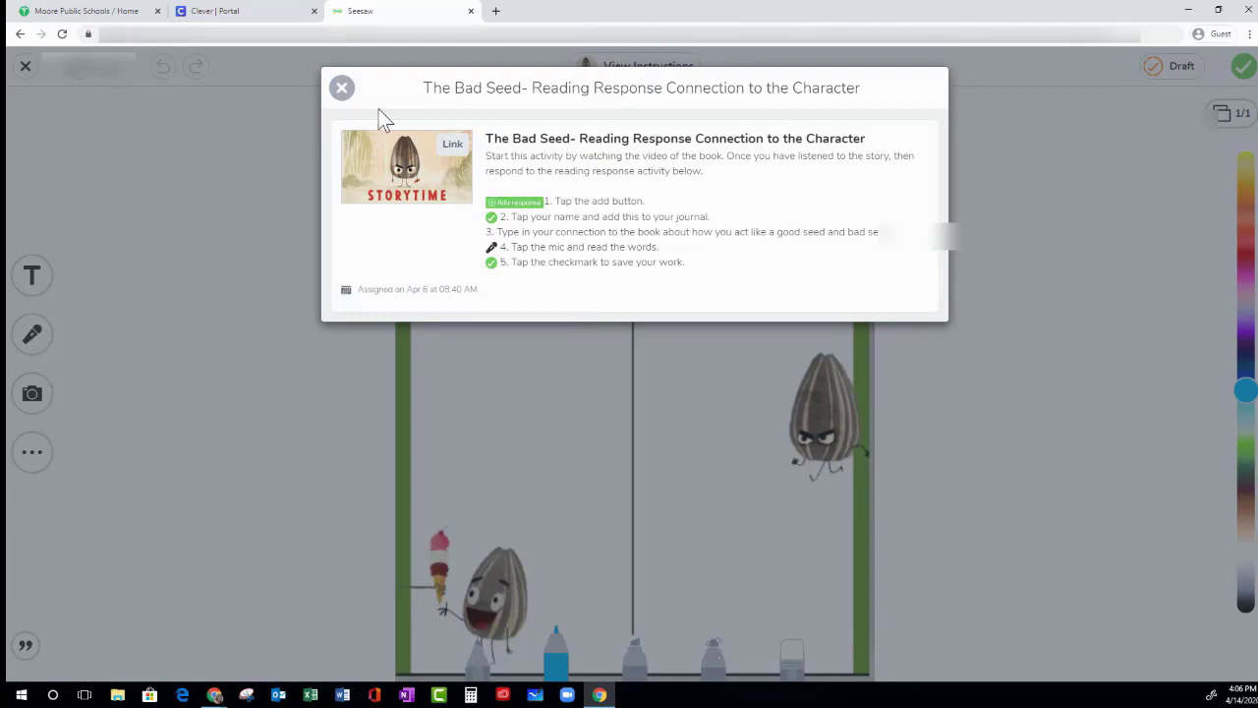
left_click(342, 86)
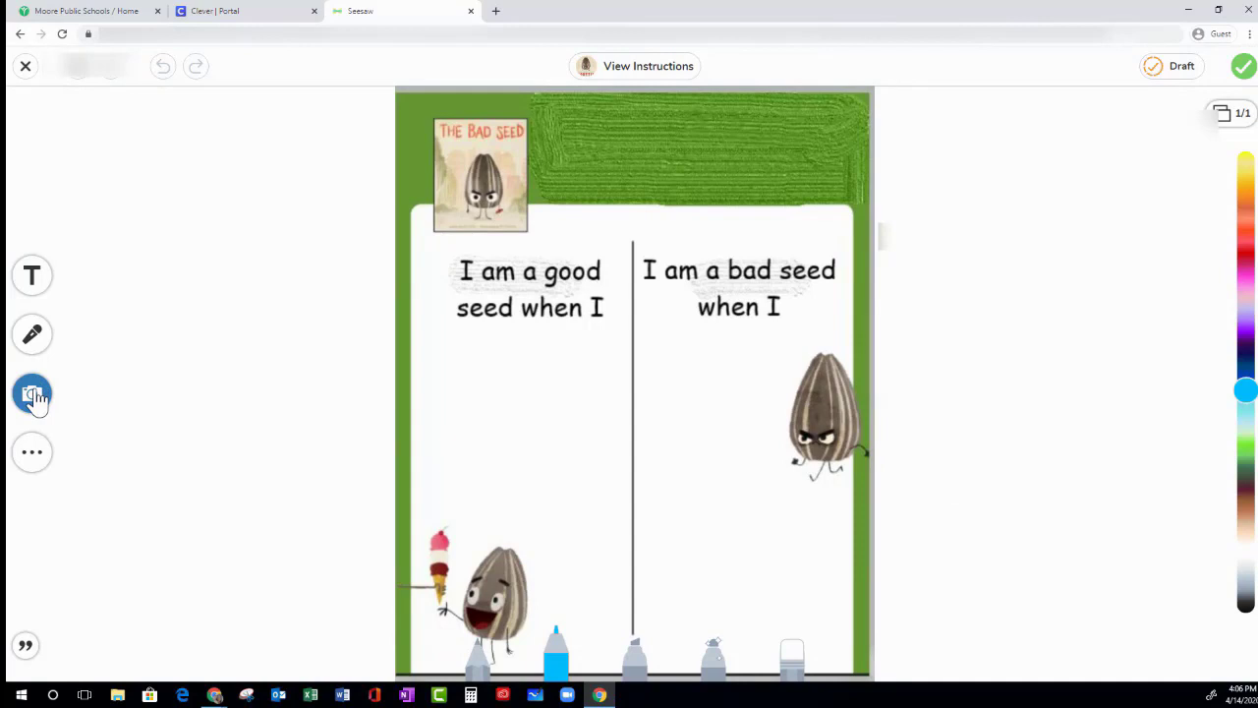
left_click(32, 393)
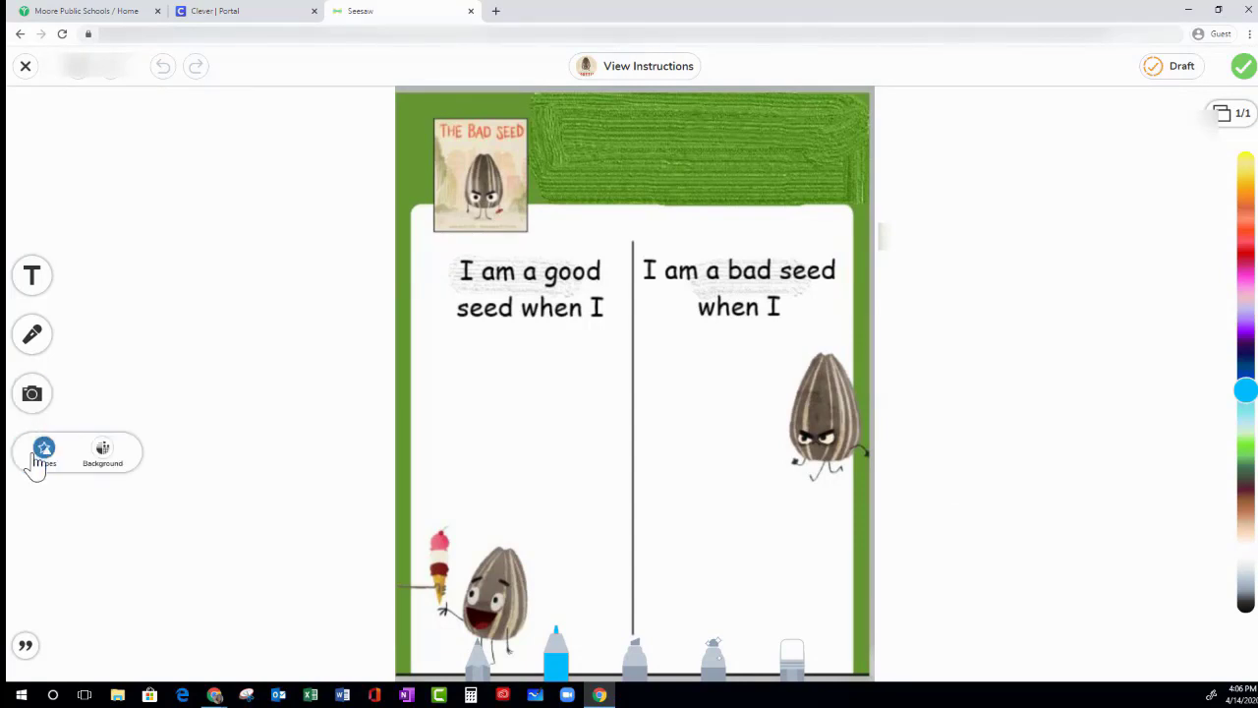